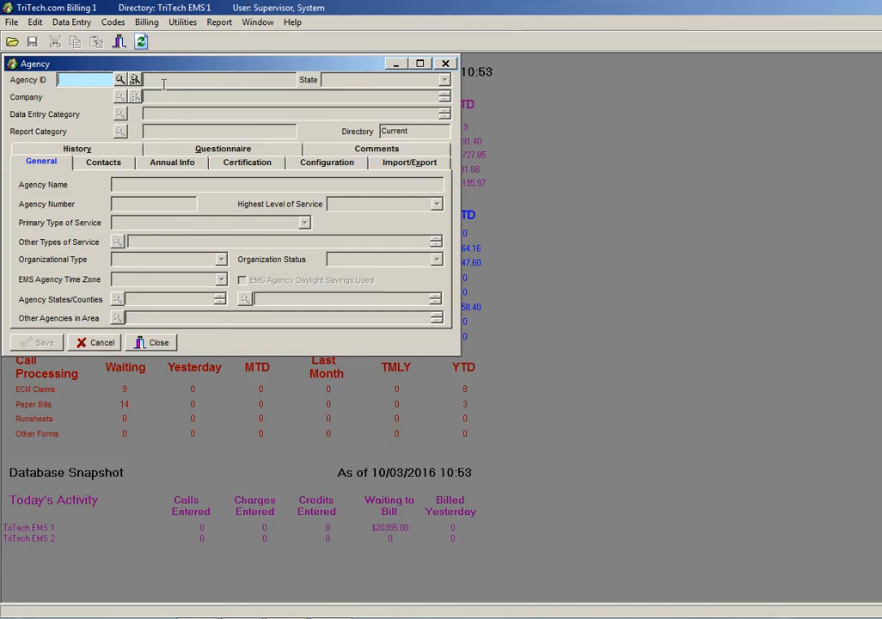
# Load agency ID 1 (Tri Tech EMS 1) and set its state to Iowa Run Sheet 2015.
pyautogui.write('1')
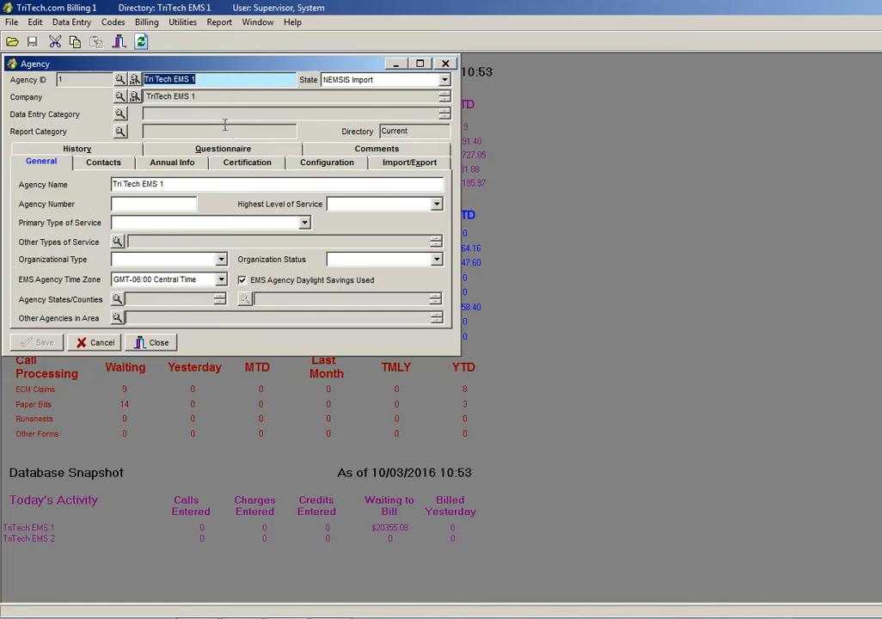
pyautogui.moveTo(82, 92)
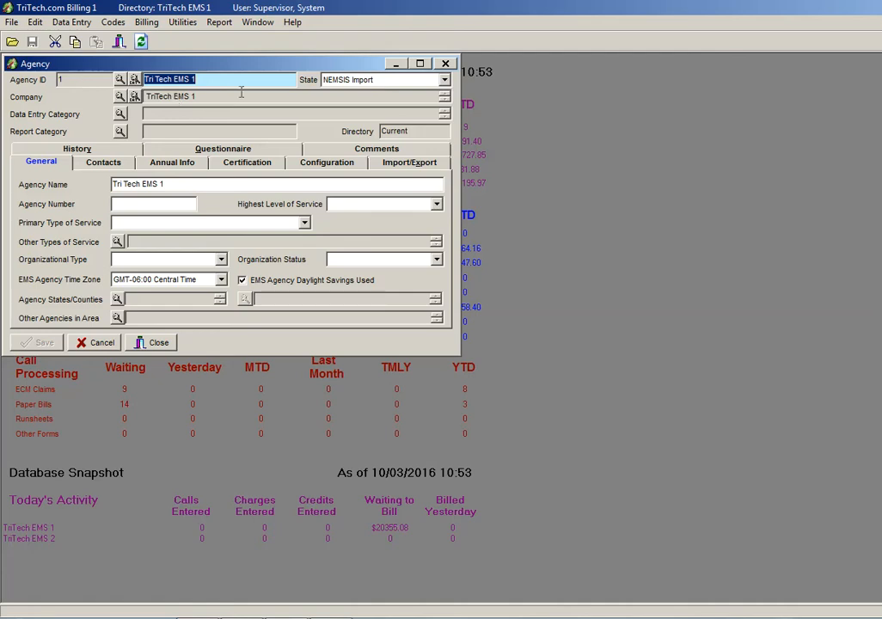
pyautogui.moveTo(358, 90)
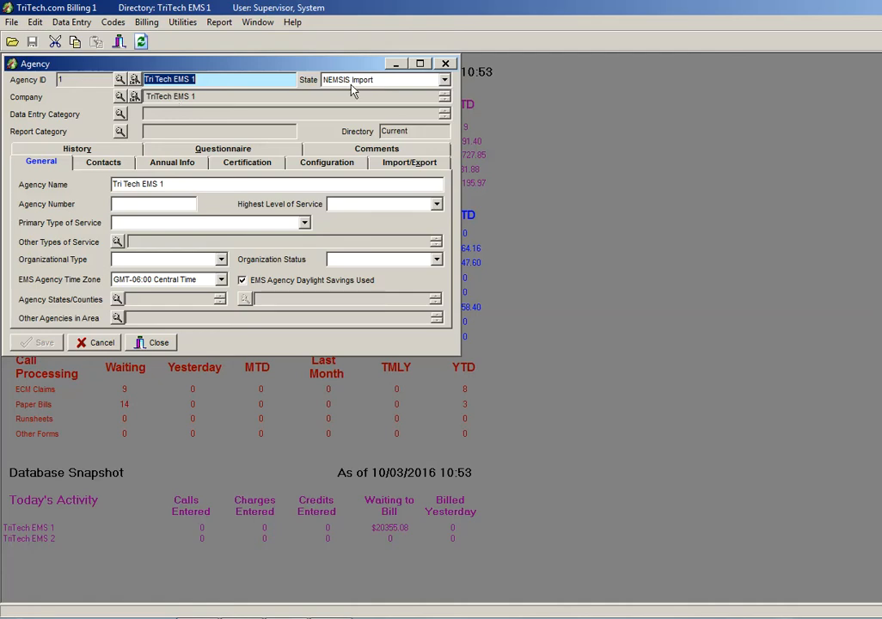
pyautogui.click(445, 79)
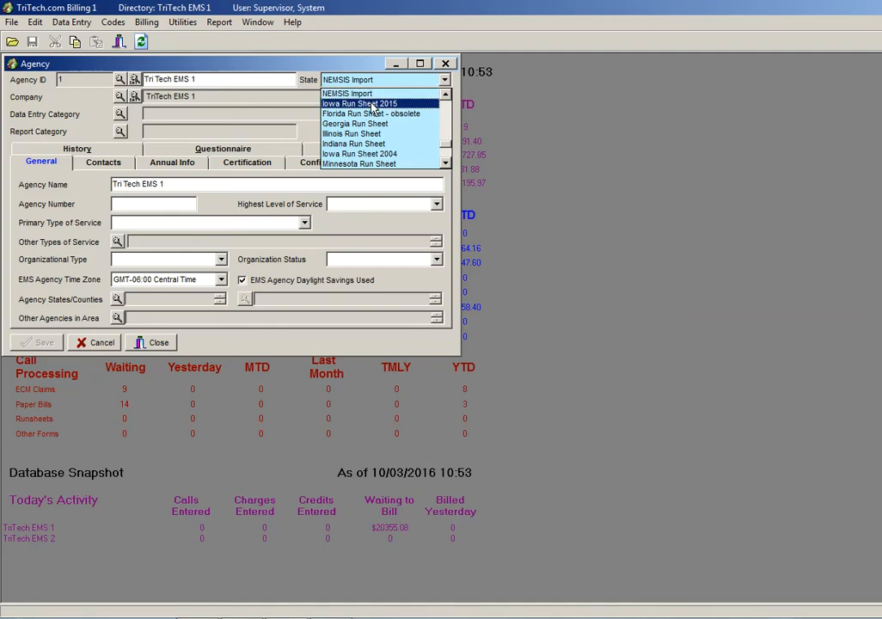
pyautogui.click(357, 103)
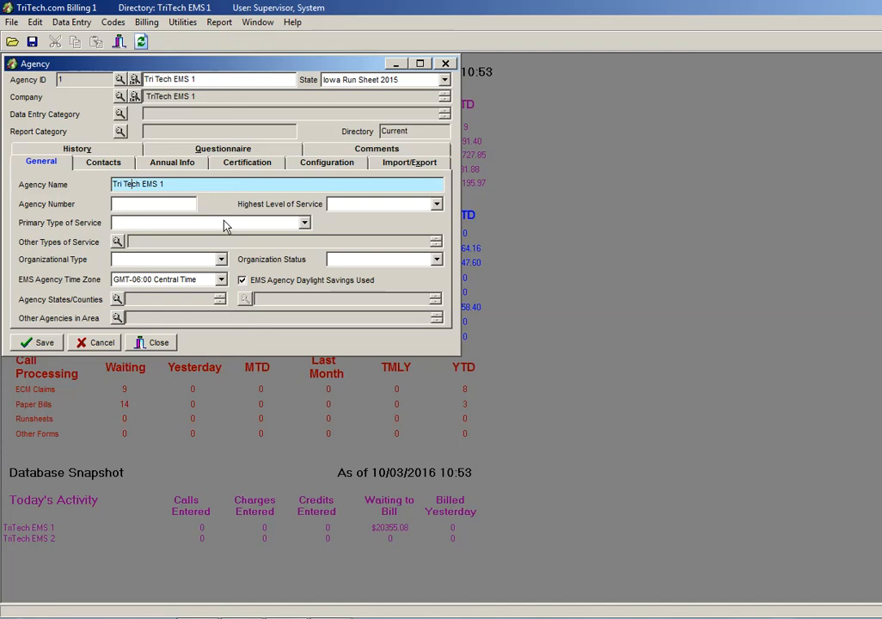
pyautogui.moveTo(189, 176)
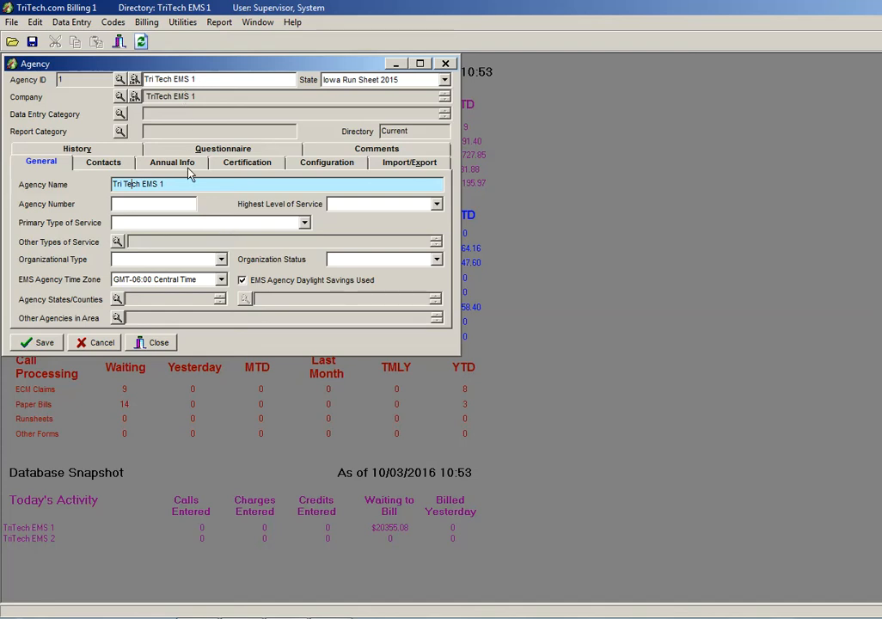
# Enter 12345 as the agency number.
pyautogui.click(153, 203)
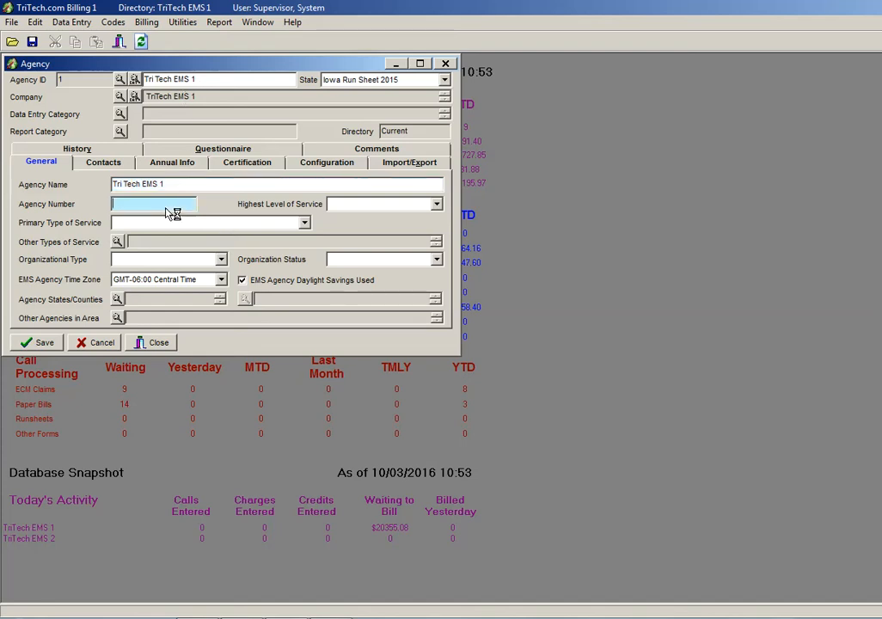
pyautogui.click(167, 205)
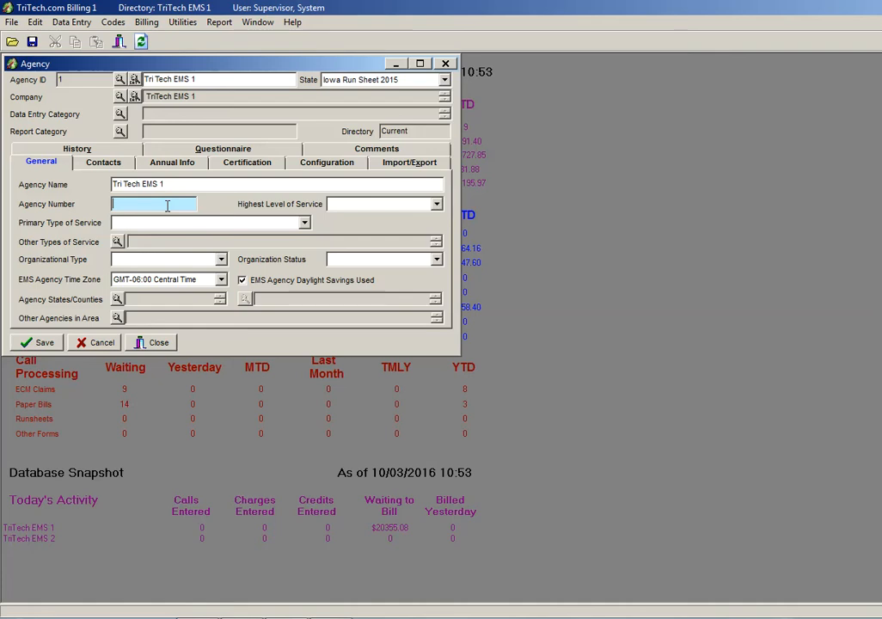
pyautogui.write('12345')
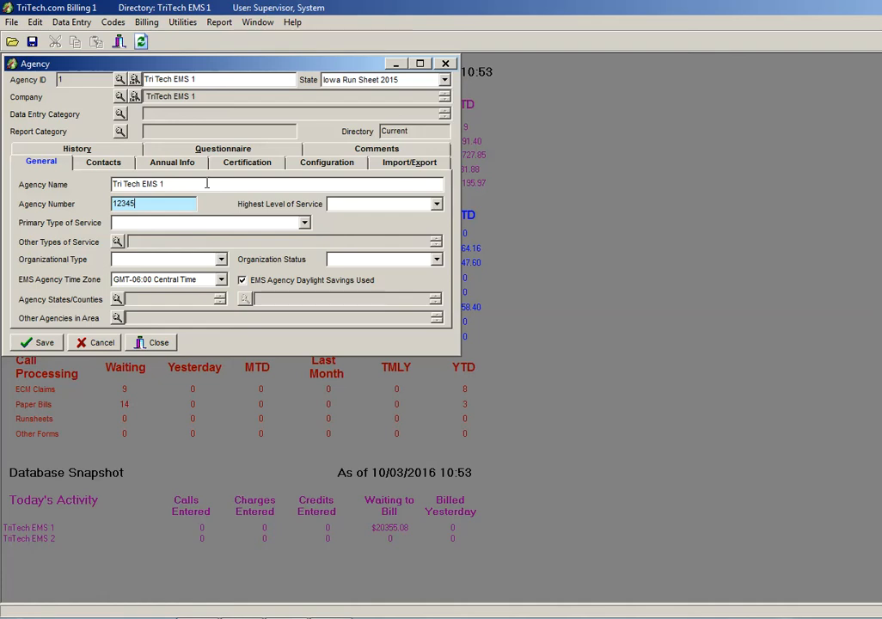
pyautogui.click(220, 278)
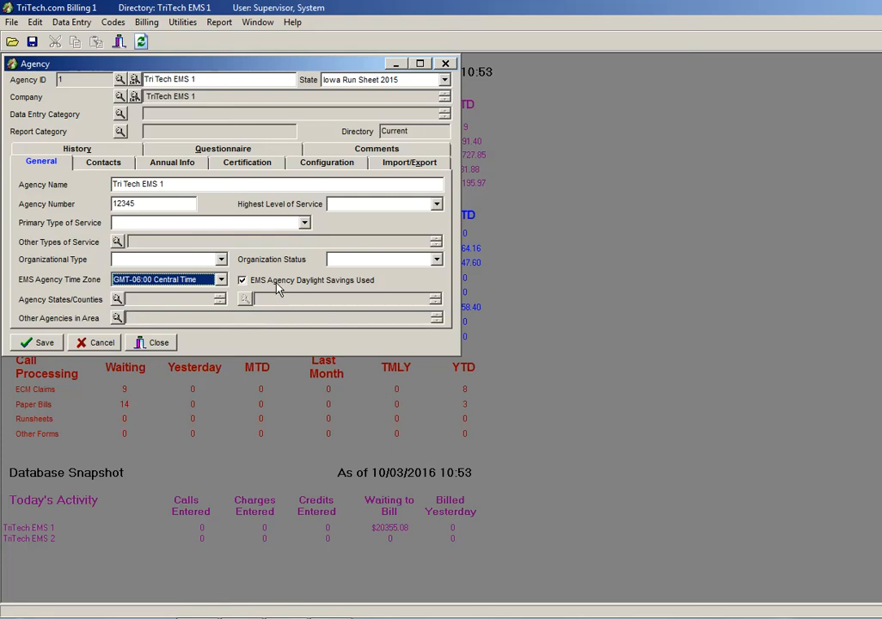
pyautogui.moveTo(291, 284)
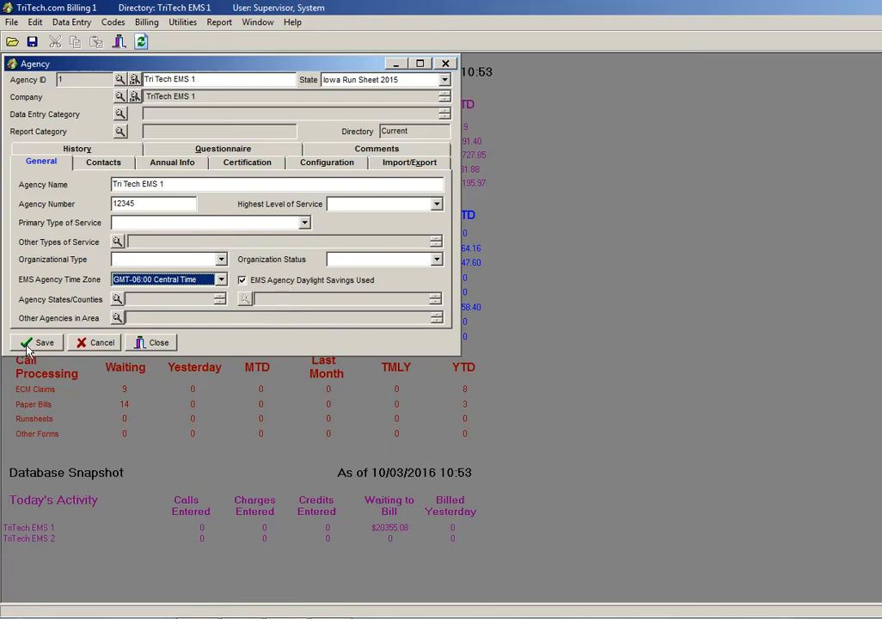
# Save the agency settings and close the agency record.
pyautogui.click(37, 342)
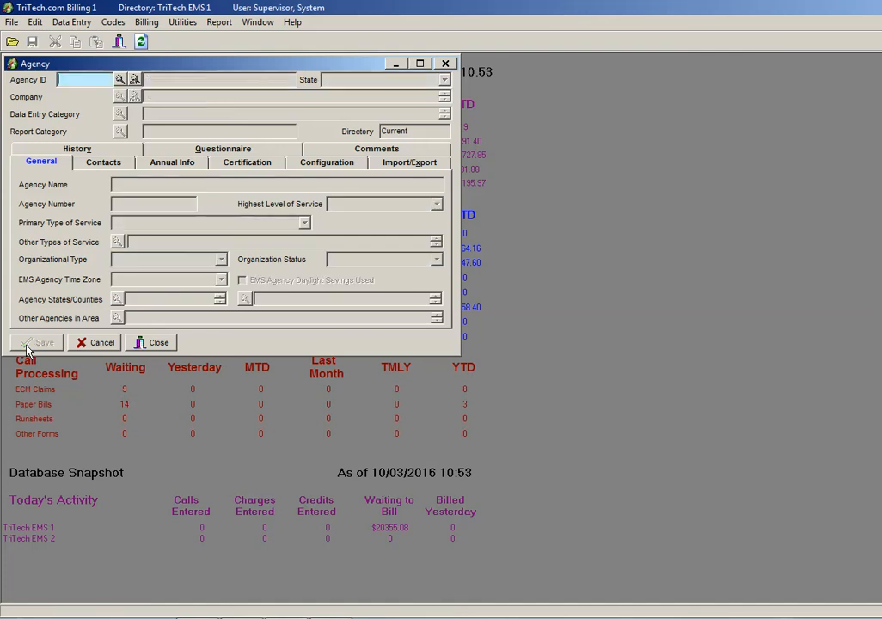
pyautogui.moveTo(149, 338)
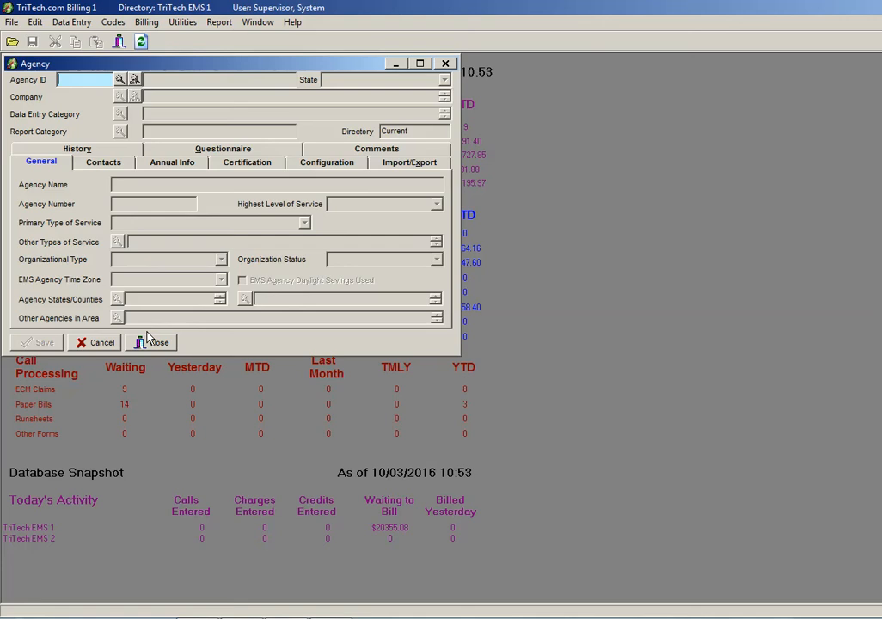
pyautogui.moveTo(159, 347)
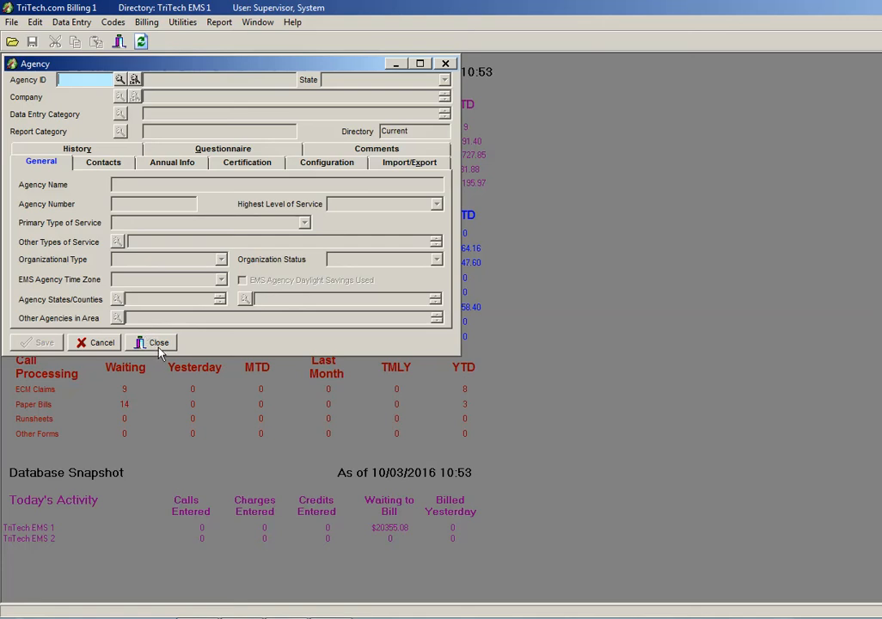
pyautogui.click(158, 343)
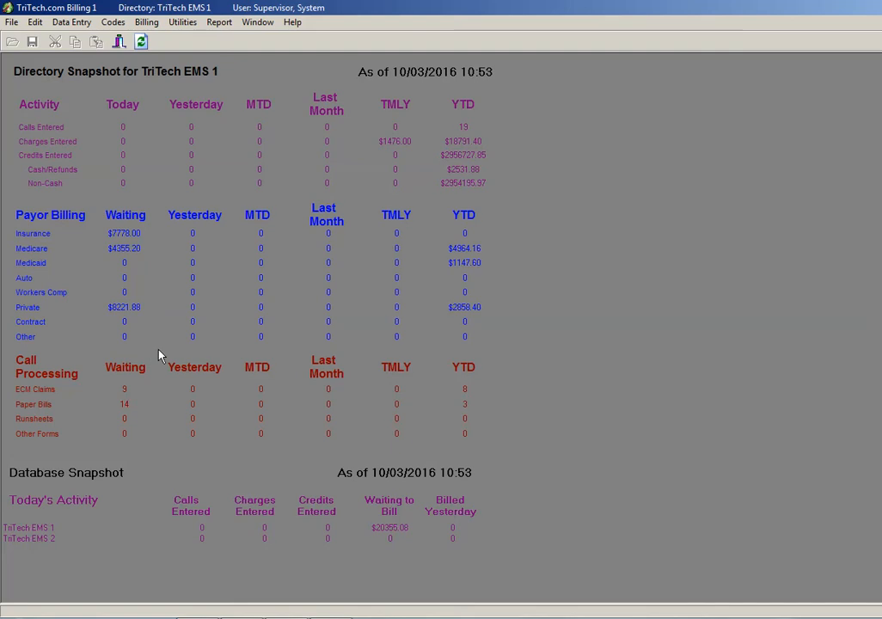
# Open Abney's staff record, keep type Crew, and show its State Certifications section.
pyautogui.click(131, 21)
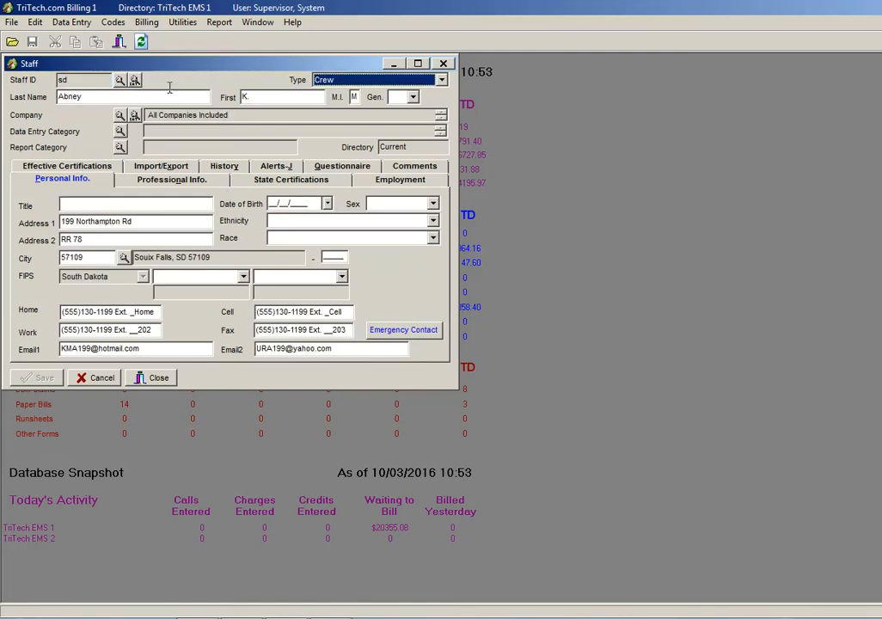
pyautogui.moveTo(196, 200)
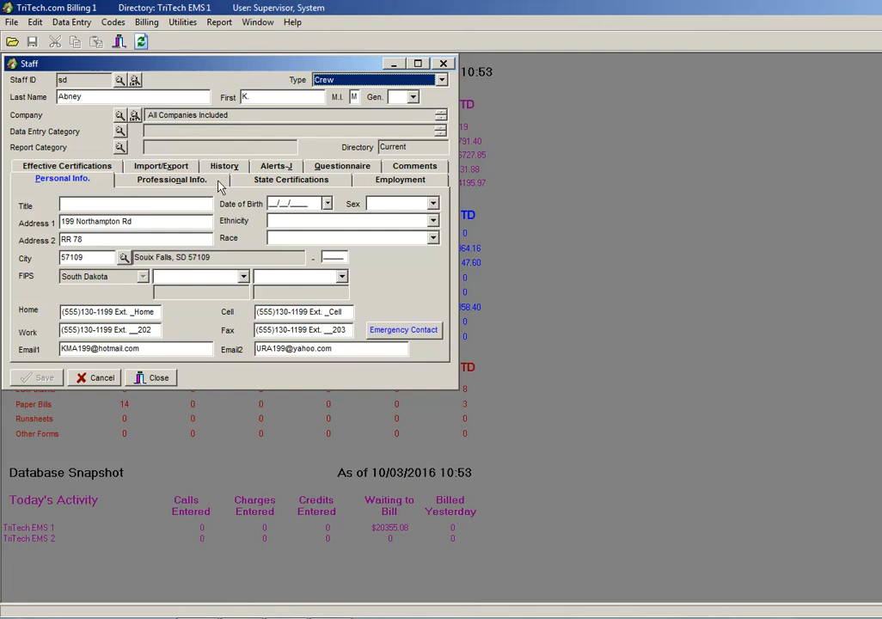
pyautogui.moveTo(232, 169)
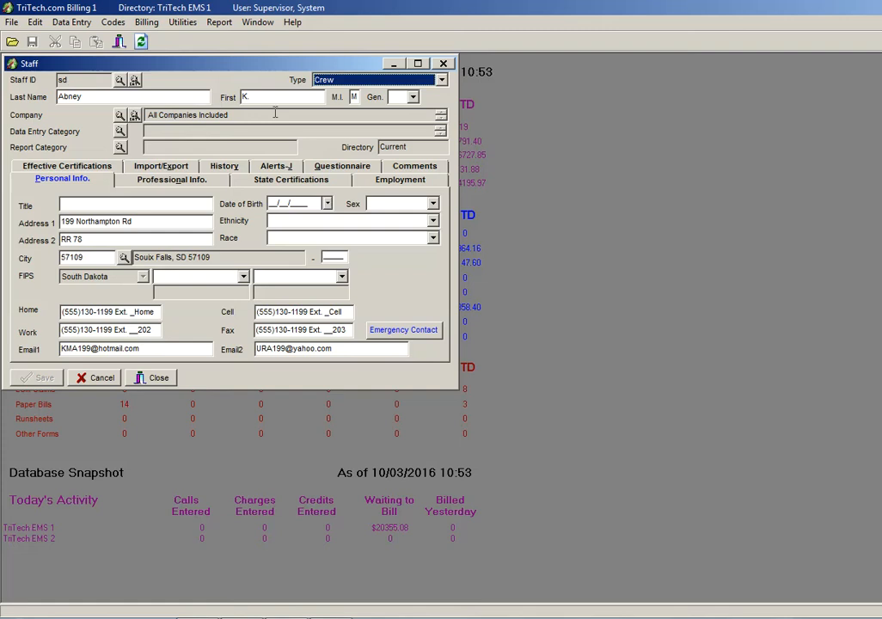
pyautogui.moveTo(131, 372)
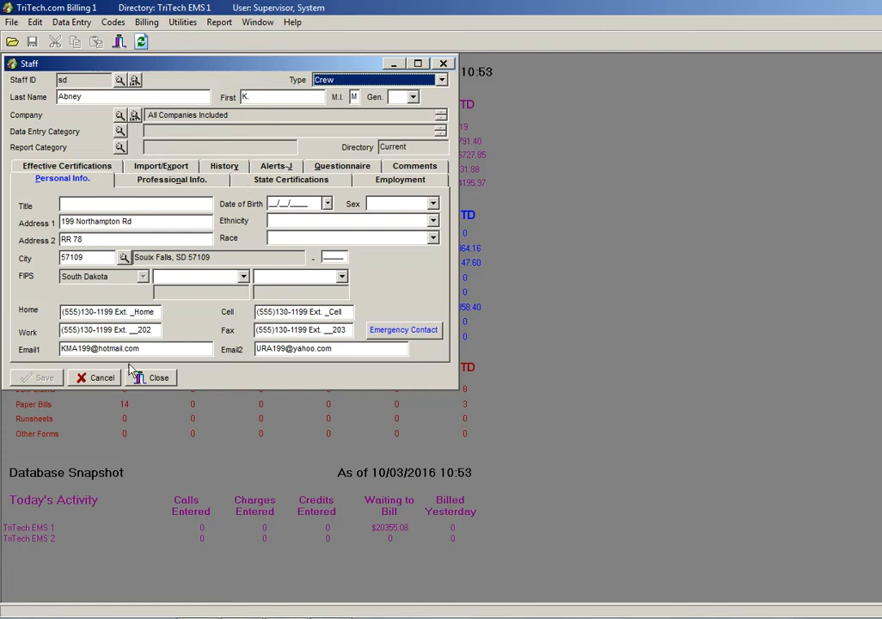
pyautogui.moveTo(265, 292)
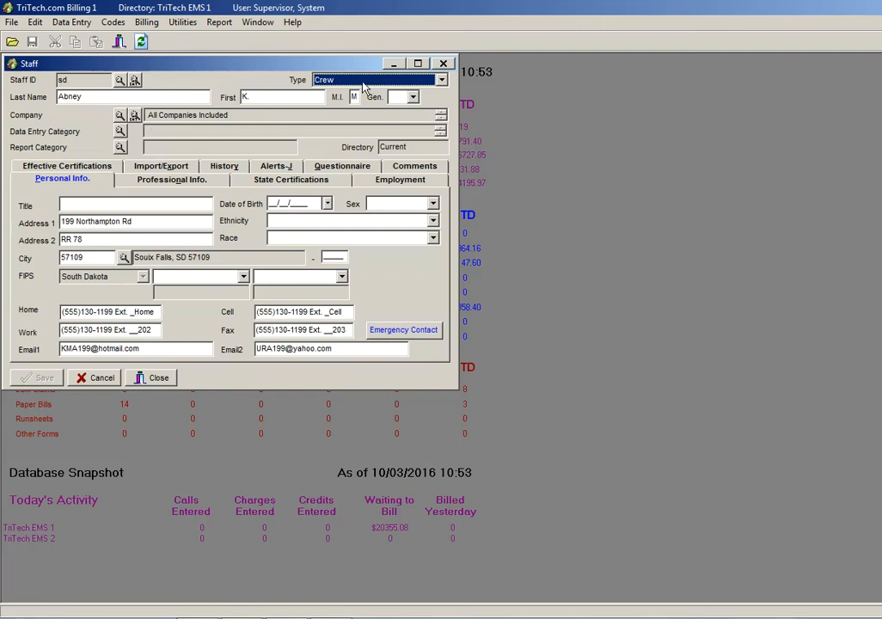
pyautogui.click(435, 79)
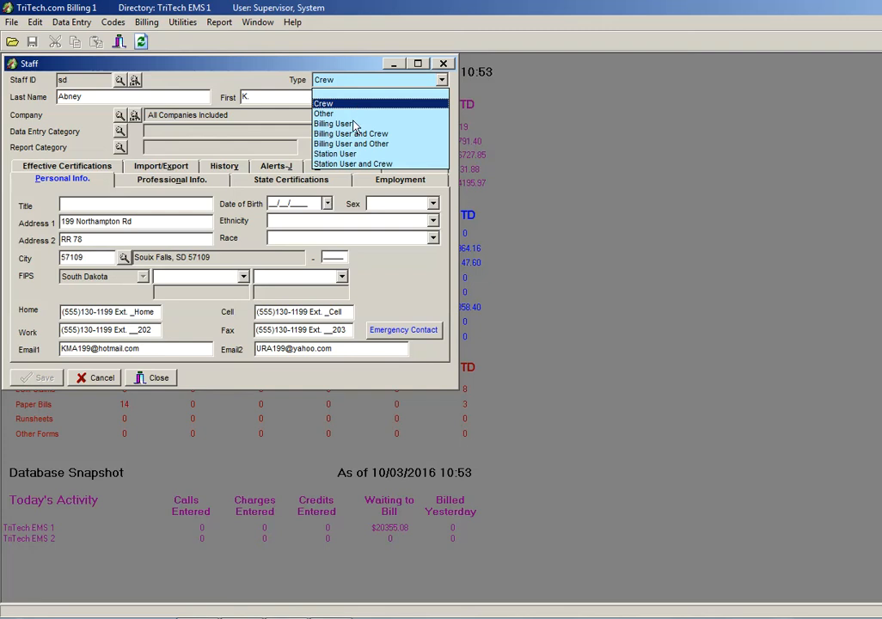
pyautogui.moveTo(358, 113)
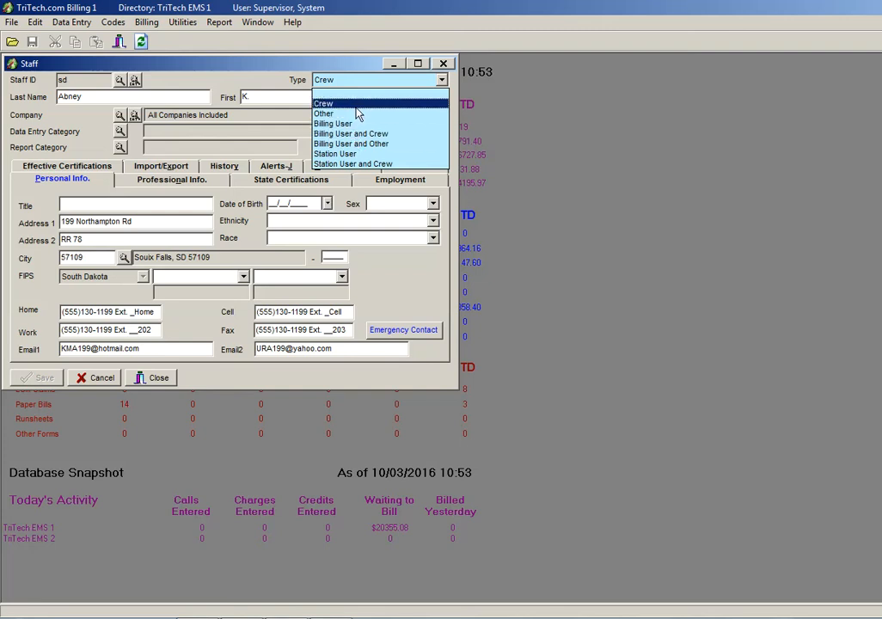
pyautogui.click(324, 103)
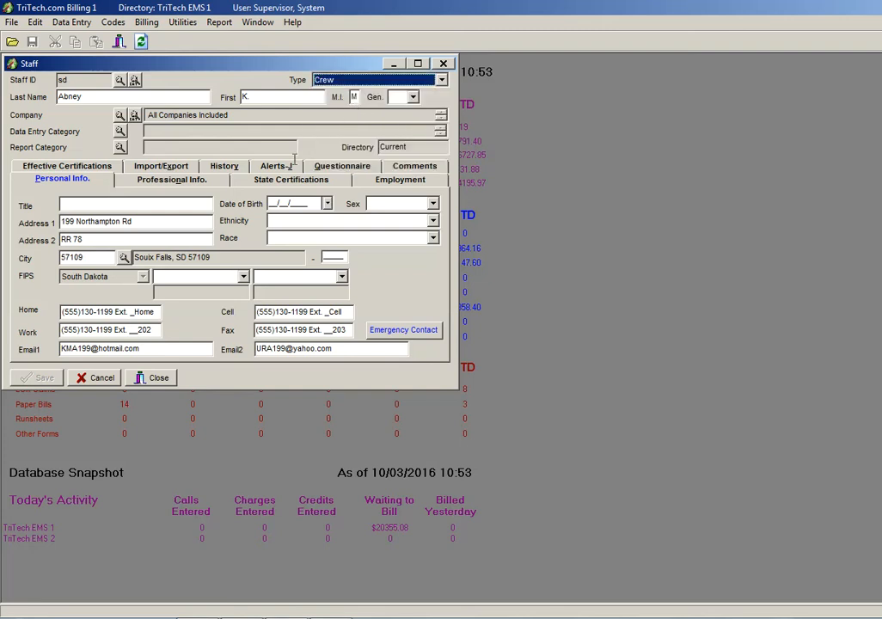
pyautogui.click(291, 179)
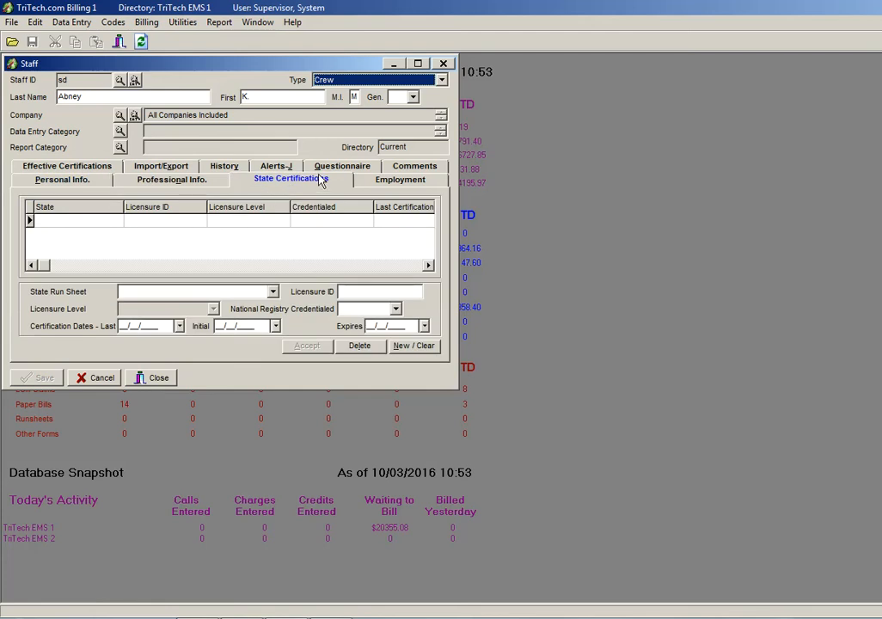
# Set the certification to Iowa Run Sheet 2007, licensure ID 1234, Advanced EMT, National Registry Yes.
pyautogui.click(271, 292)
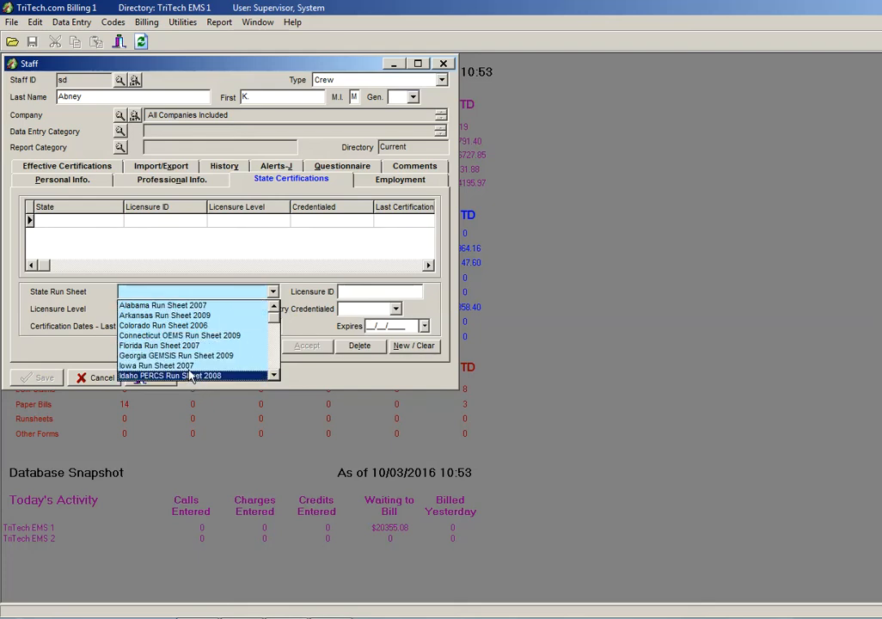
pyautogui.click(162, 364)
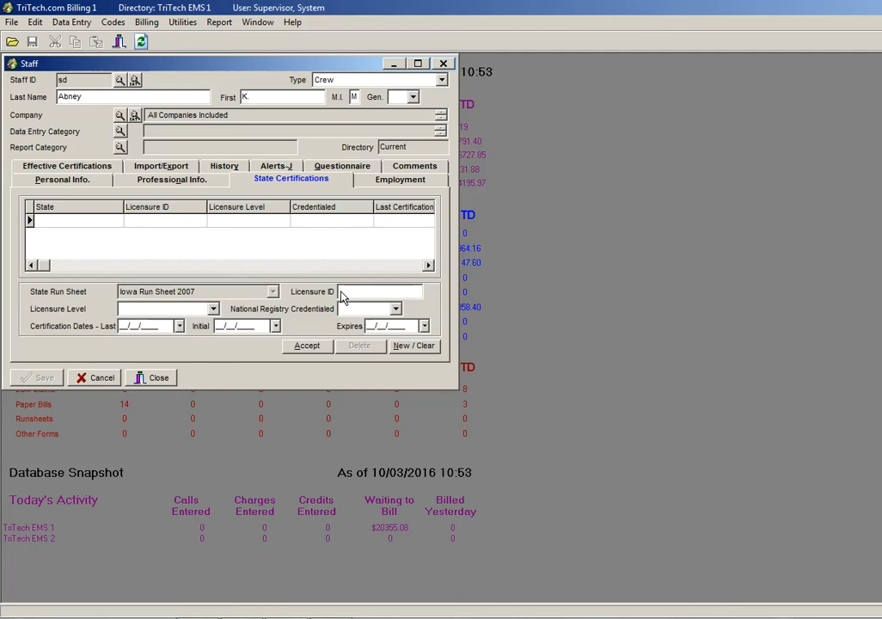
pyautogui.write('1234')
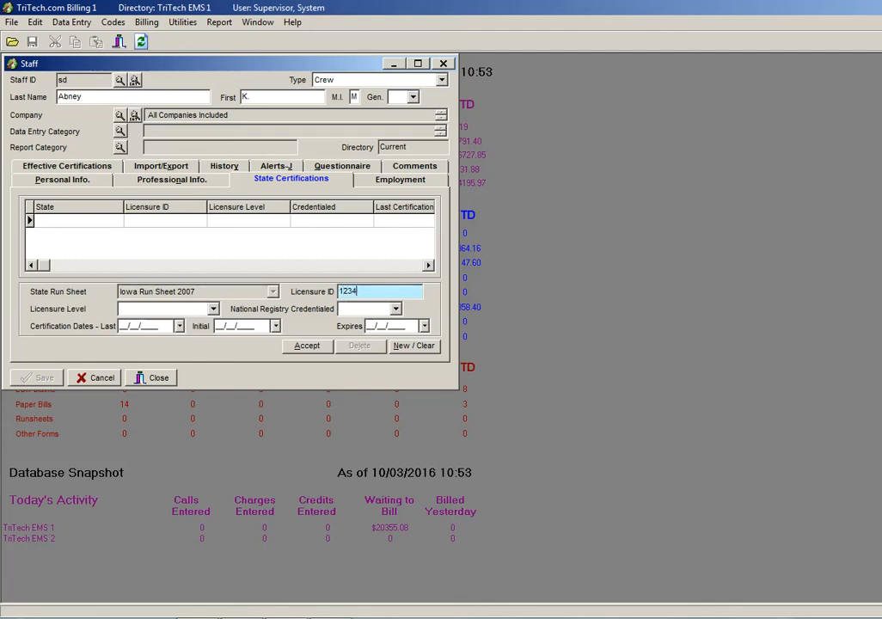
pyautogui.click(213, 309)
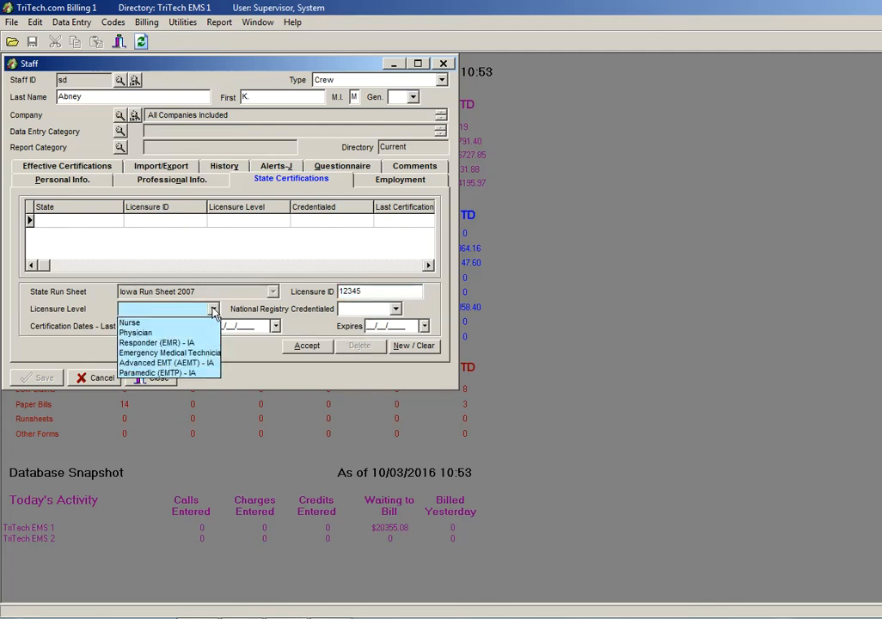
pyautogui.click(169, 363)
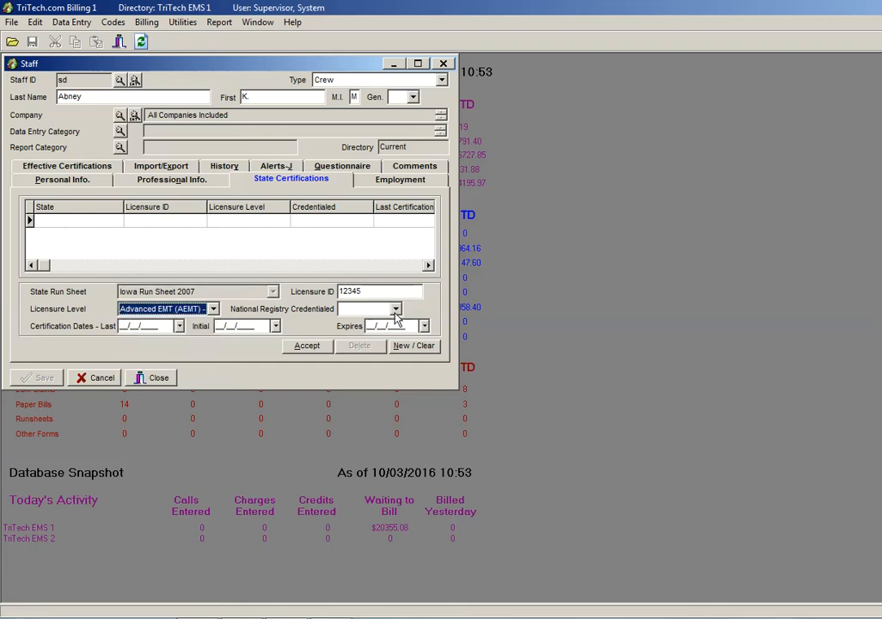
pyautogui.click(395, 309)
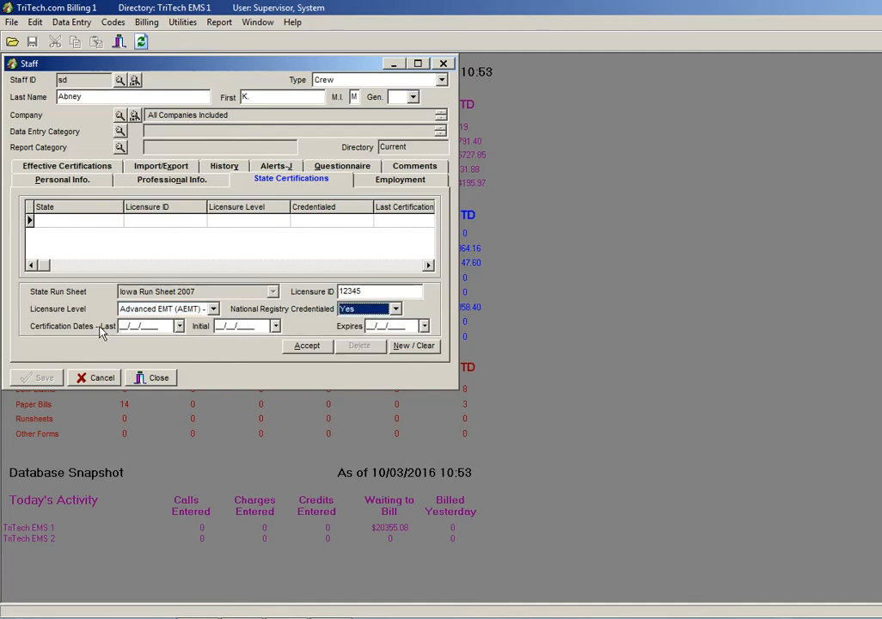
# Enter the last and initial certification dates and an expiry of 12/08/2016.
pyautogui.click(179, 327)
pyautogui.write('08/01/2016')
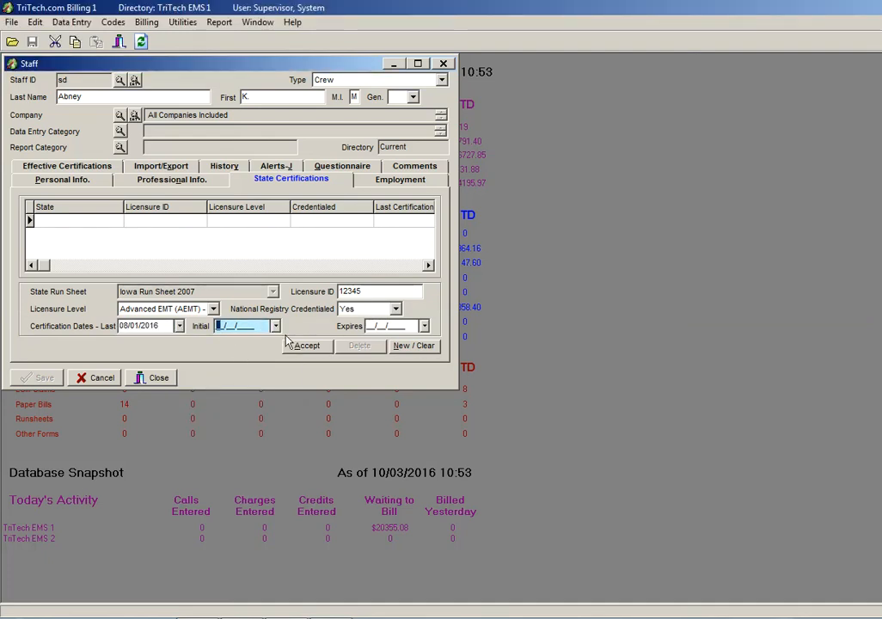
pyautogui.click(275, 327)
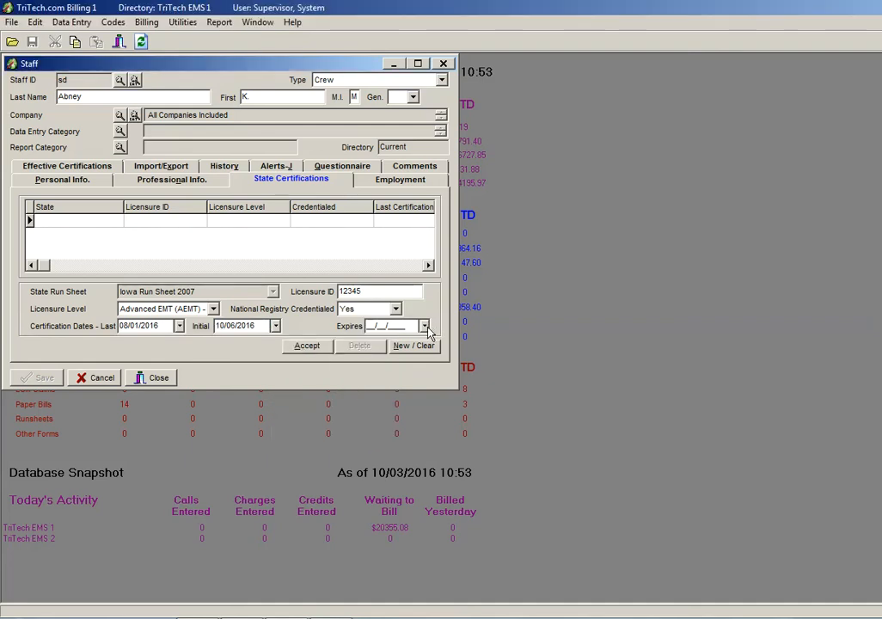
pyautogui.click(423, 326)
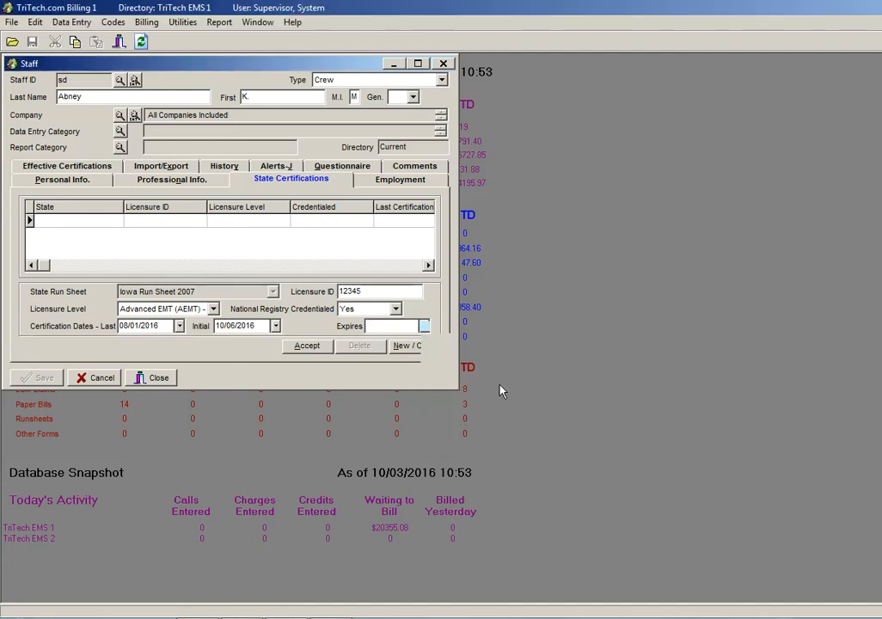
pyautogui.write('12/08/2016')
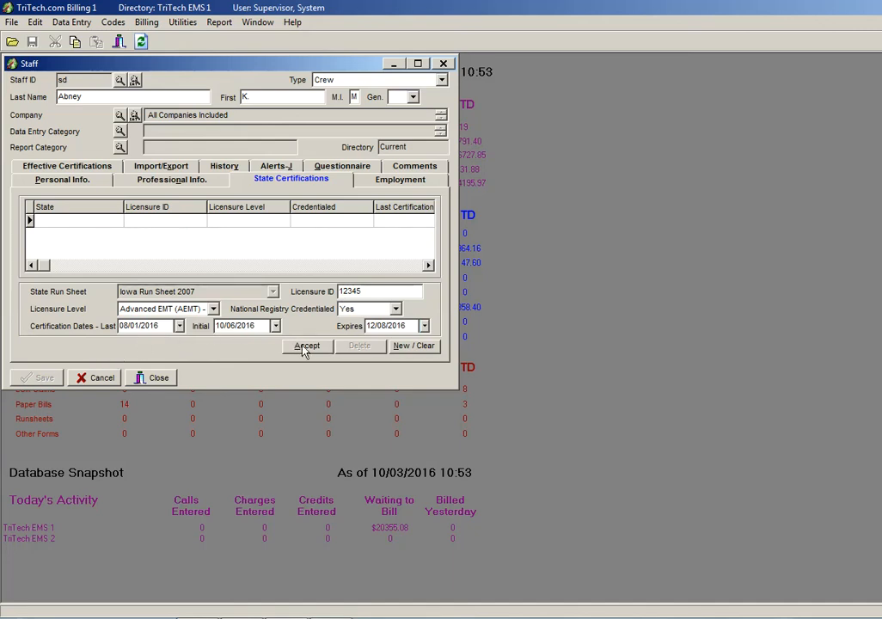
# Correct the last certification date to 10/03/2016, accept the entry, and close the staff record.
pyautogui.click(306, 345)
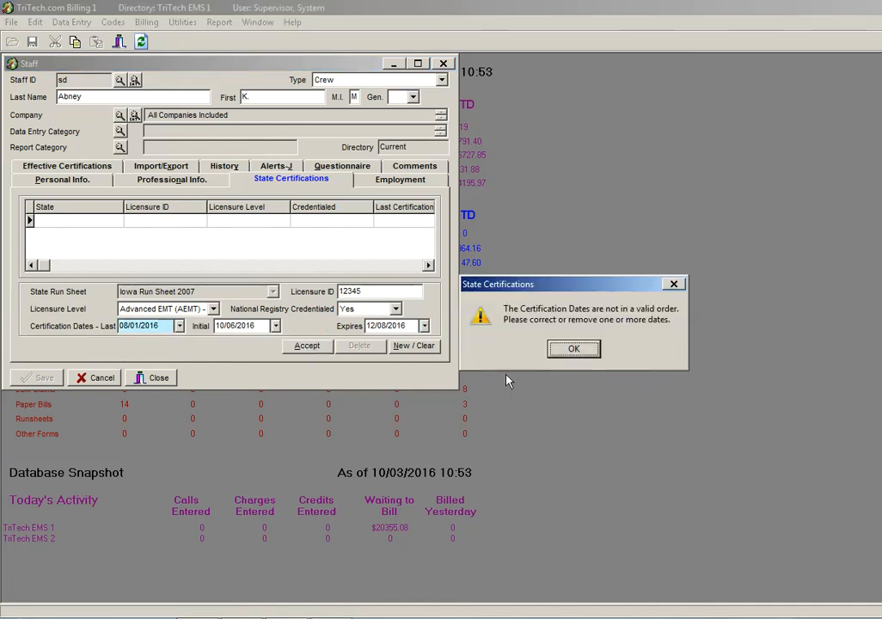
pyautogui.click(179, 326)
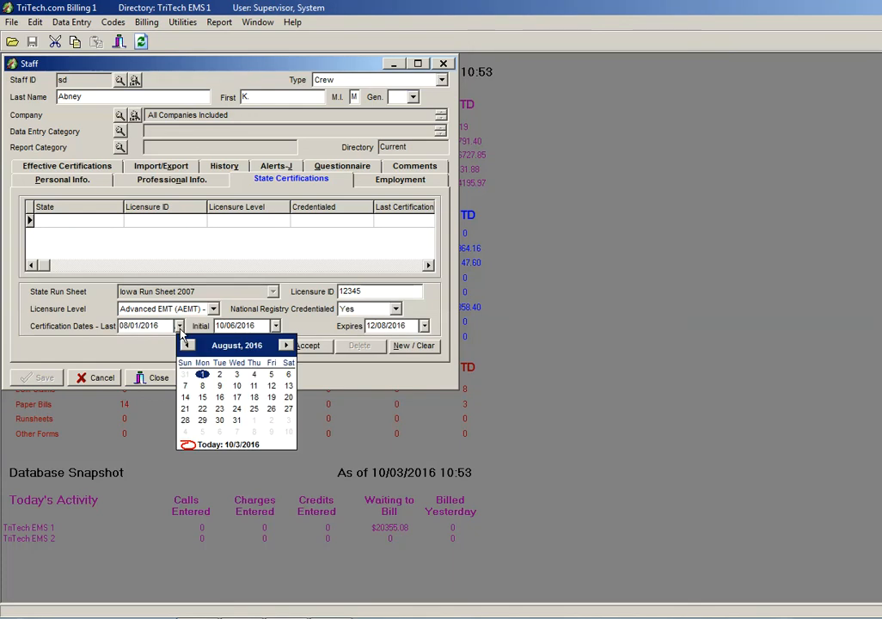
pyautogui.click(285, 344)
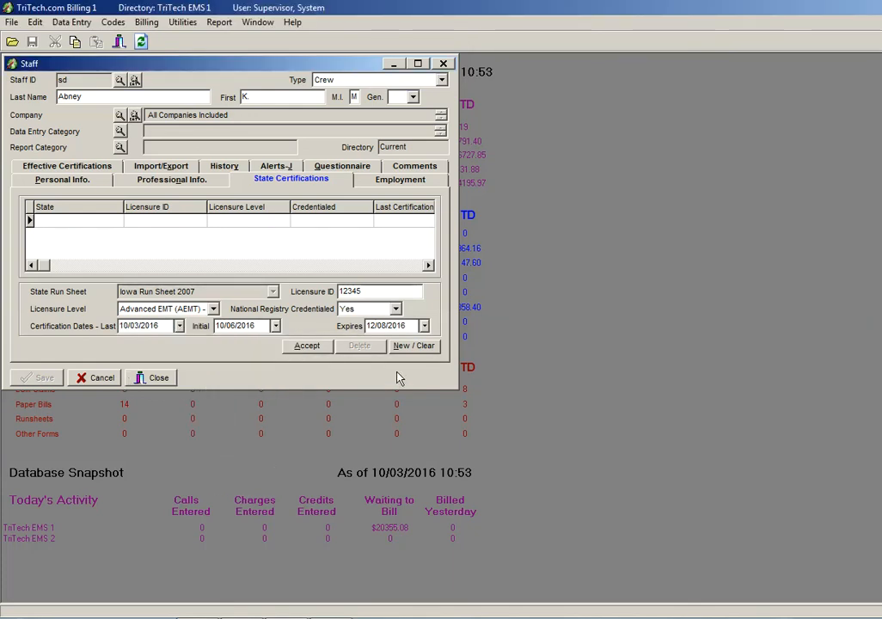
pyautogui.click(306, 346)
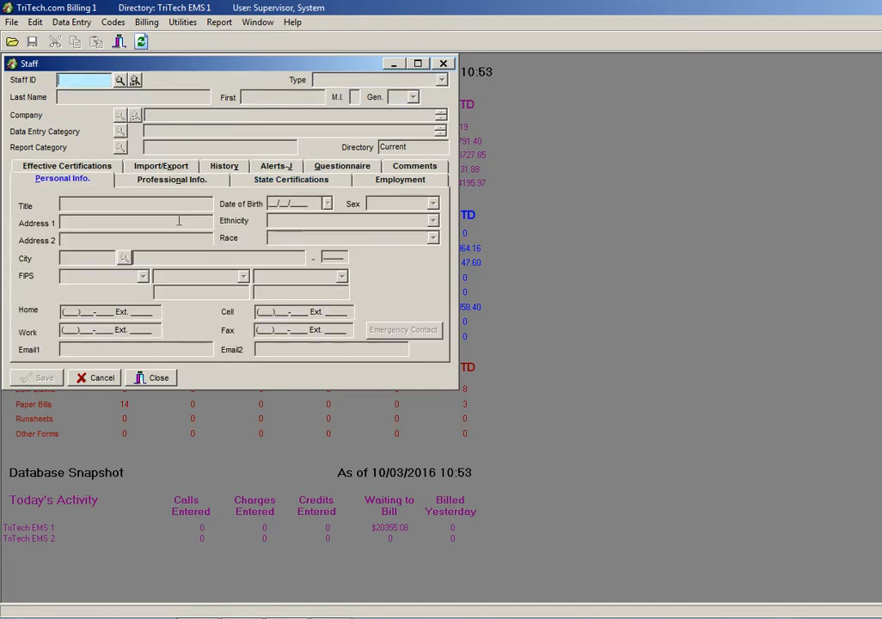
pyautogui.moveTo(215, 214)
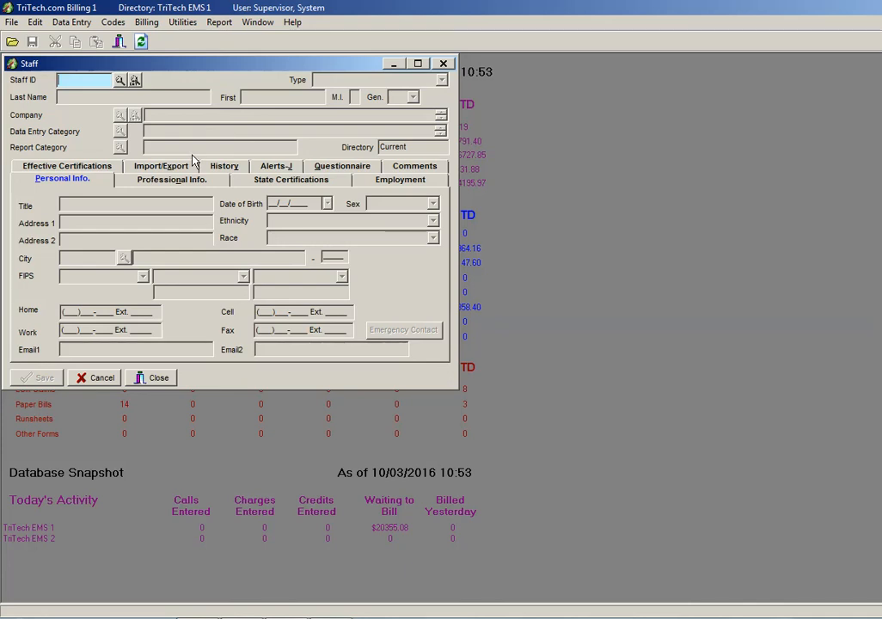
pyautogui.moveTo(347, 77)
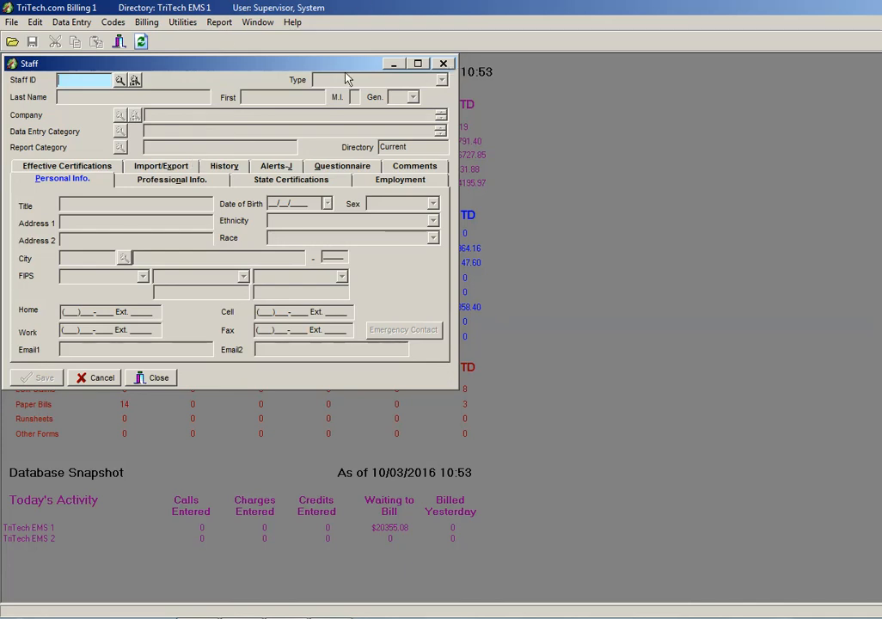
pyautogui.click(149, 379)
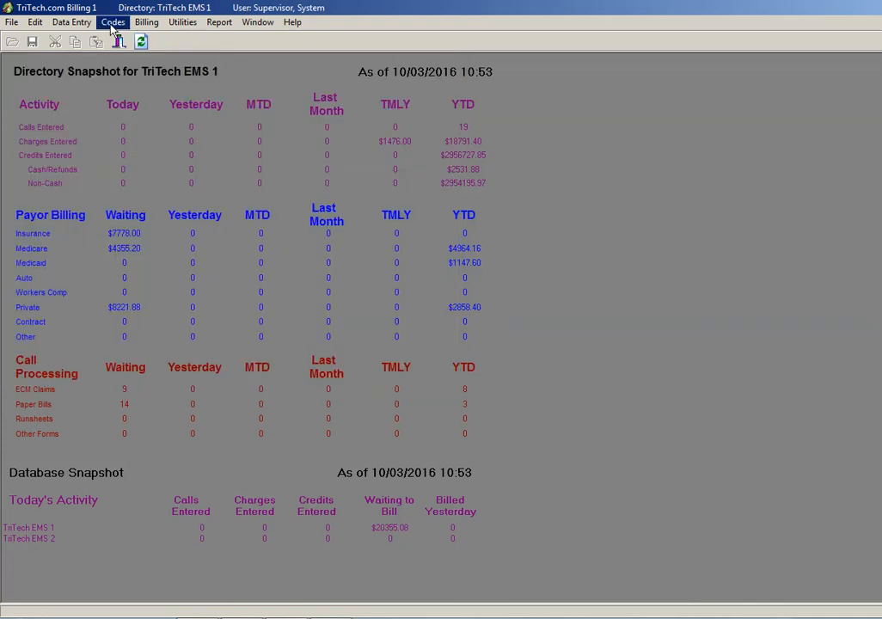
# Load the EMS Unit Call Sign (Radio #) run sheet field and call up its call sign code.
pyautogui.click(113, 24)
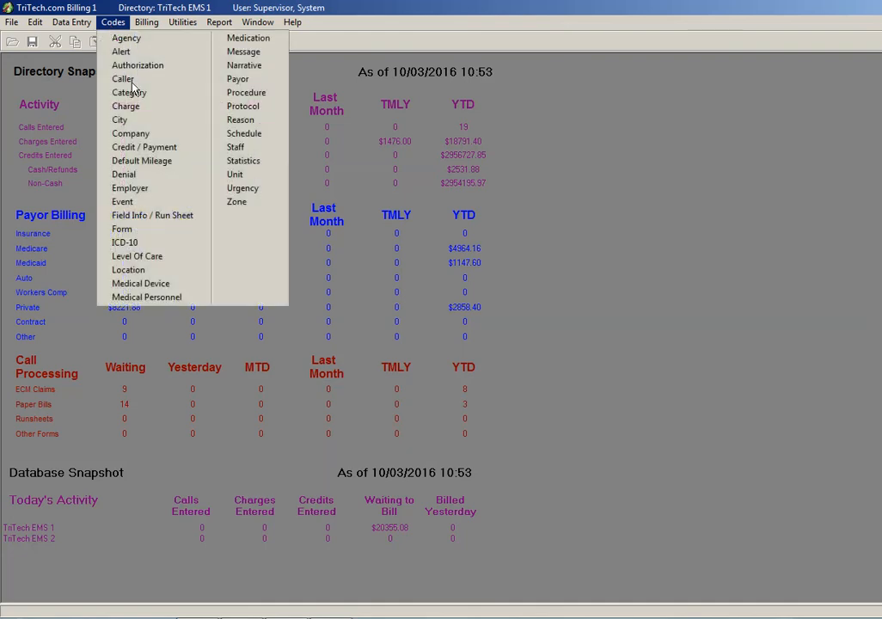
pyautogui.moveTo(151, 215)
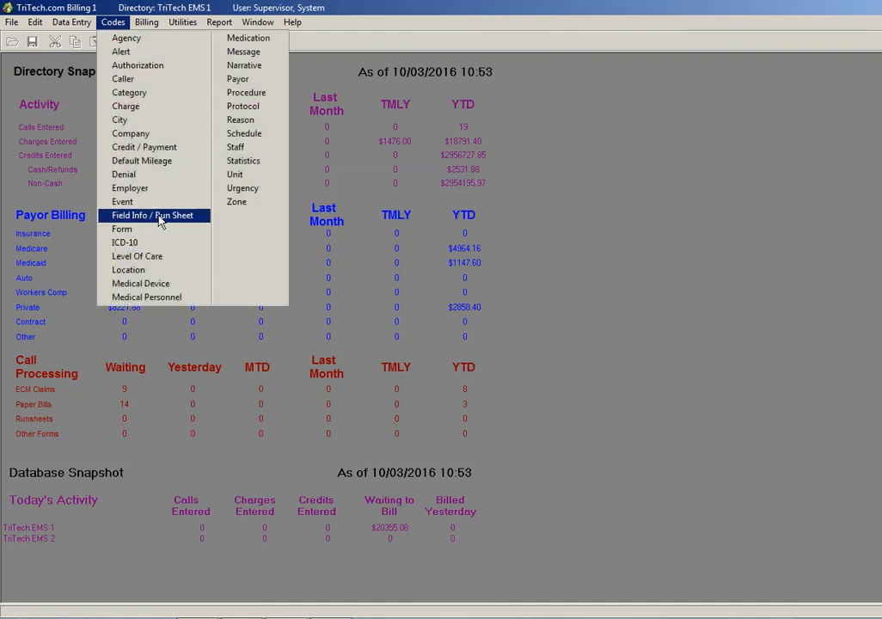
pyautogui.click(155, 215)
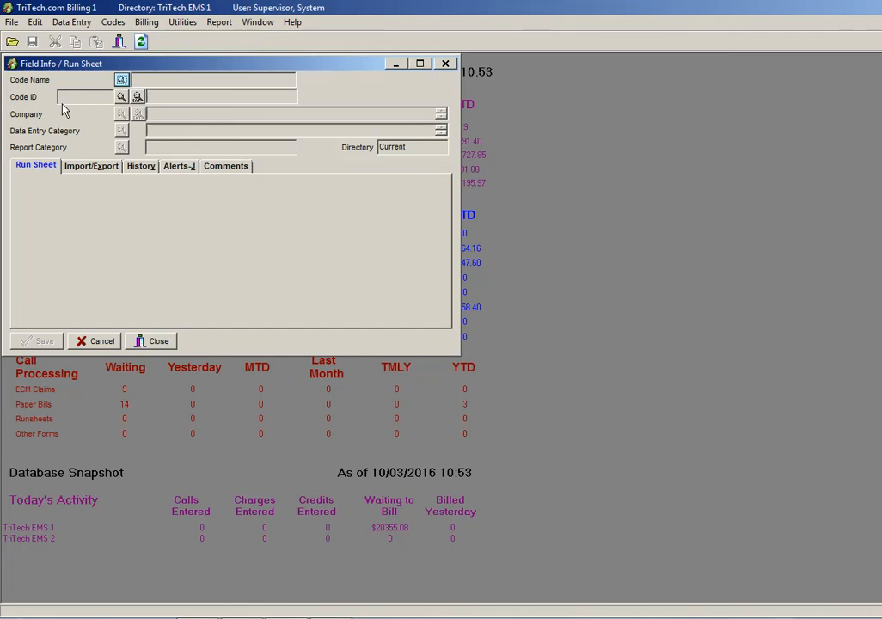
pyautogui.click(120, 79)
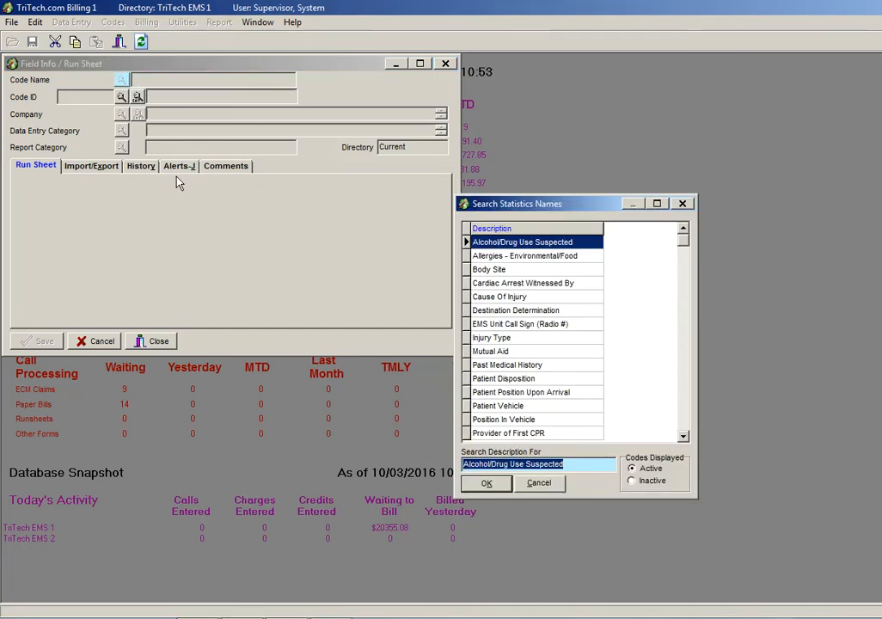
pyautogui.moveTo(206, 170)
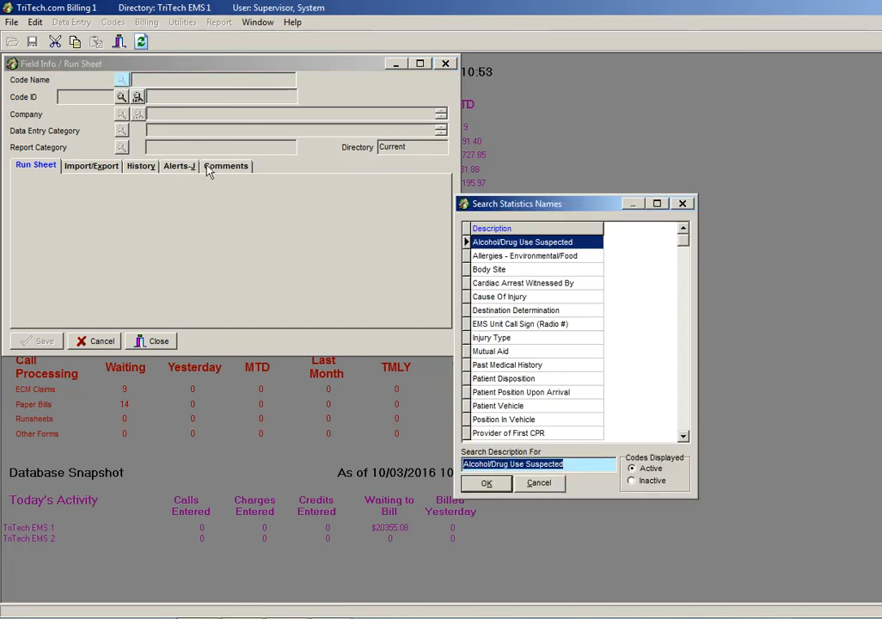
pyautogui.click(516, 323)
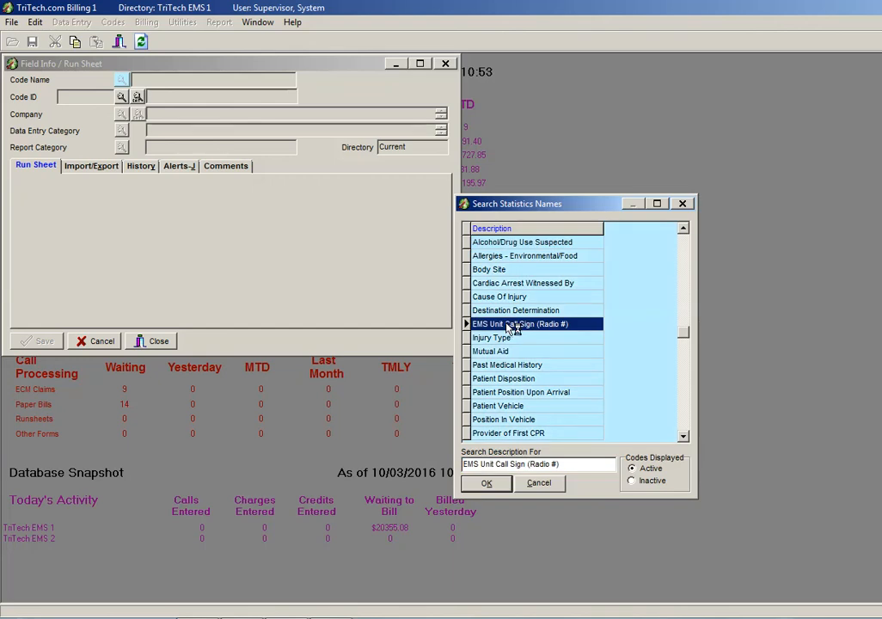
pyautogui.click(485, 484)
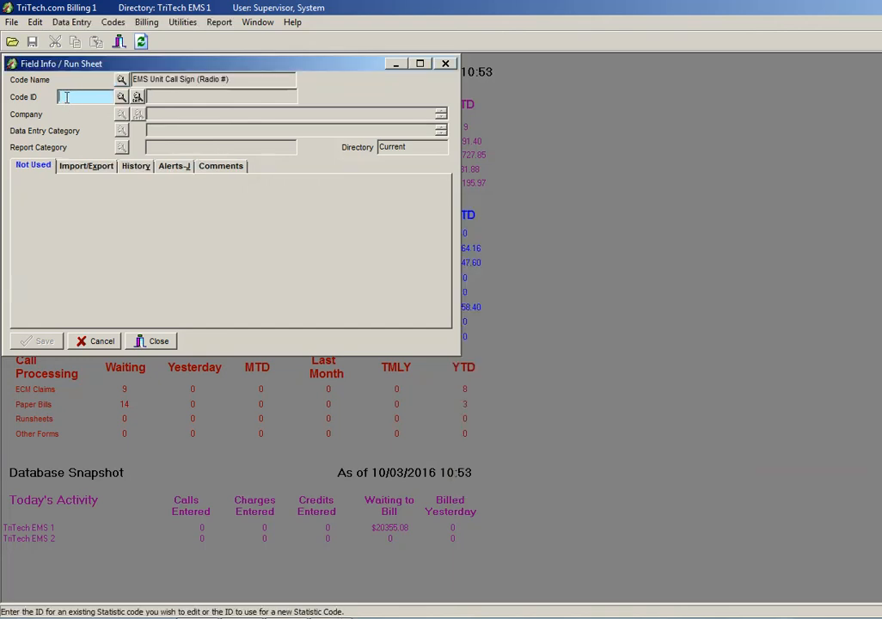
pyautogui.write('33')
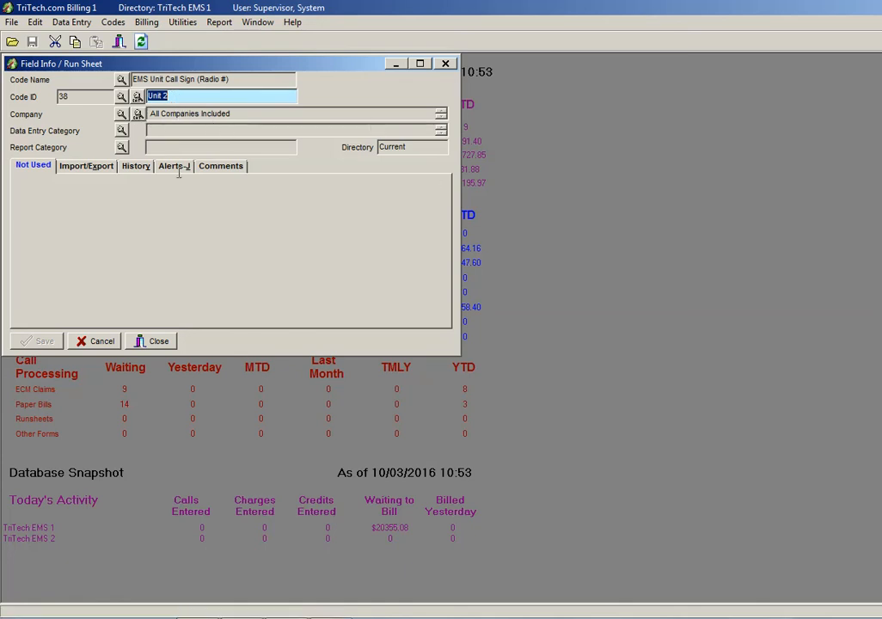
pyautogui.moveTo(102, 341)
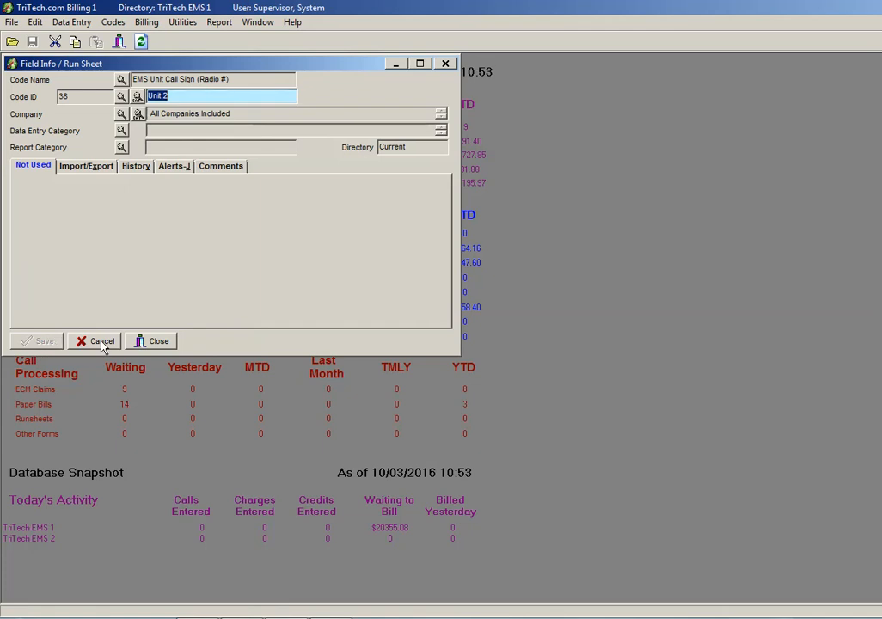
pyautogui.moveTo(120, 340)
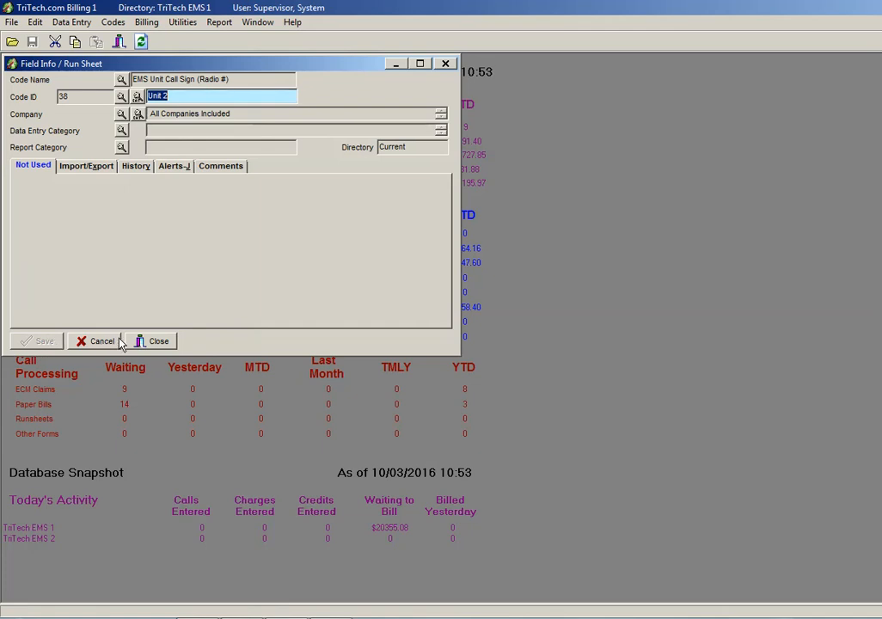
pyautogui.moveTo(150, 341)
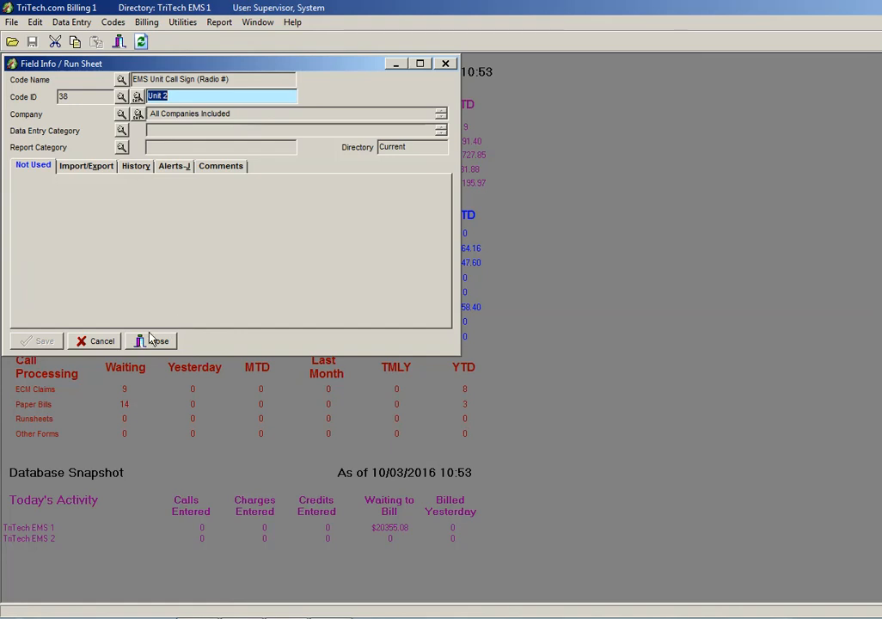
pyautogui.moveTo(189, 127)
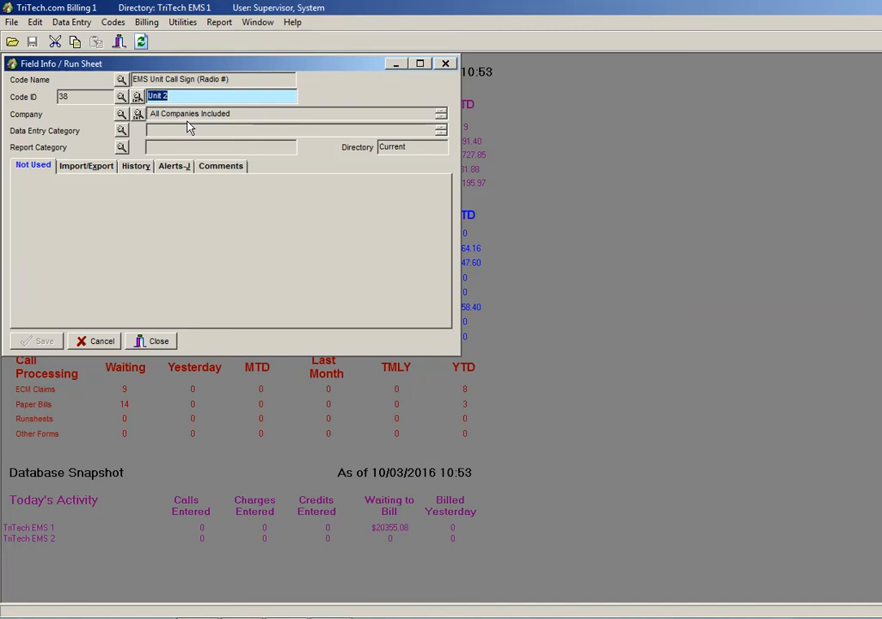
# Look up the existing call sign codes and choose the Unit 2 call sign.
pyautogui.click(121, 96)
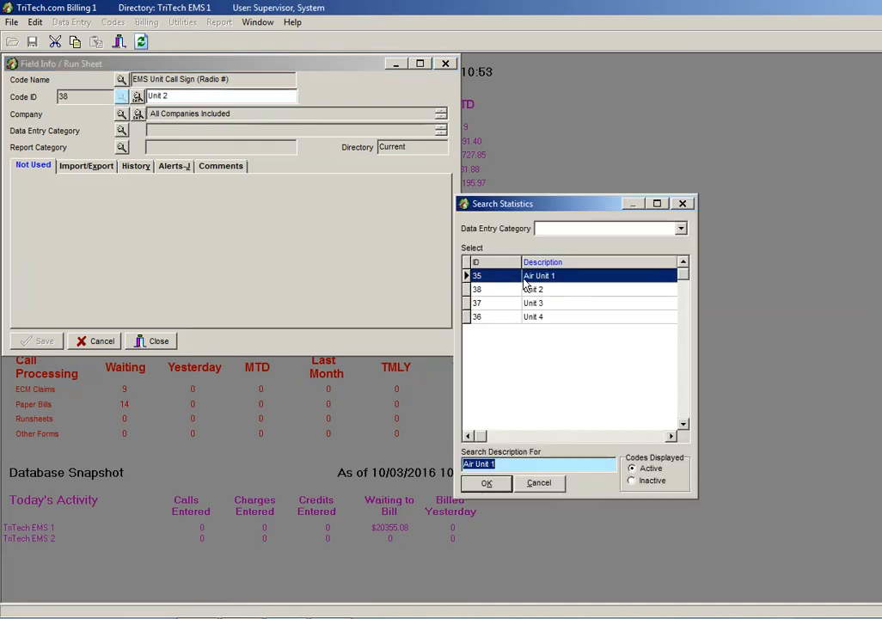
pyautogui.click(485, 483)
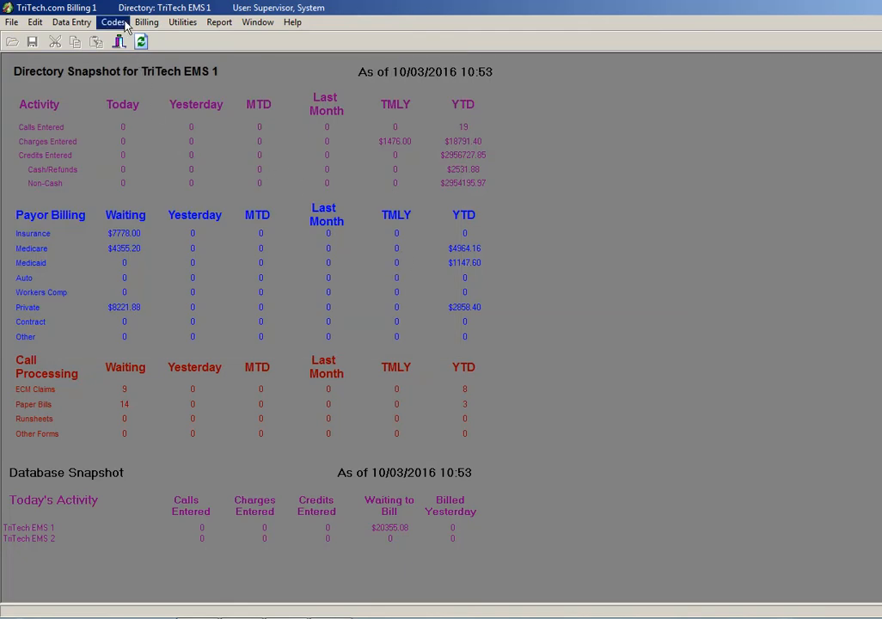
# Open the unit code record for Unit ID 2 and keep its type as Ground.
pyautogui.click(110, 22)
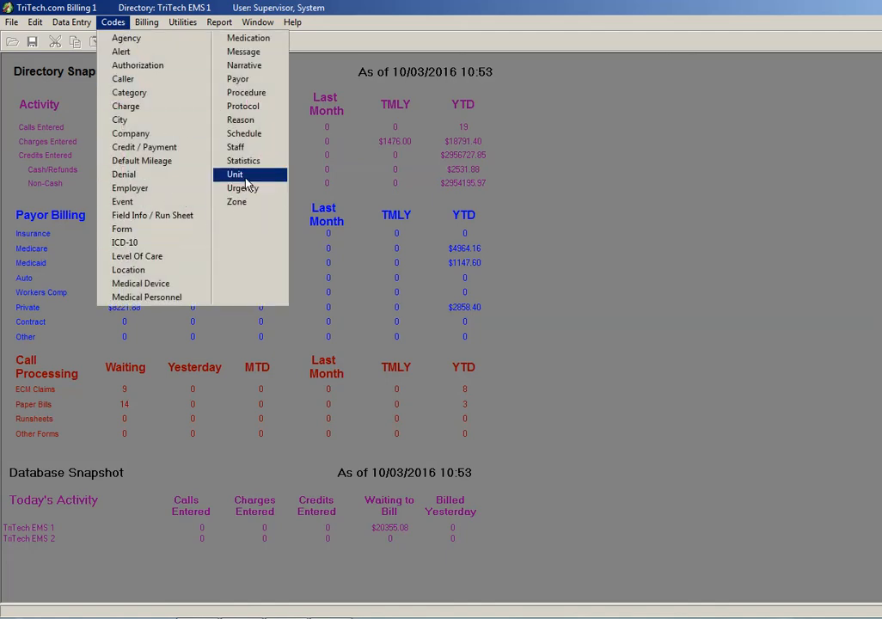
pyautogui.click(234, 174)
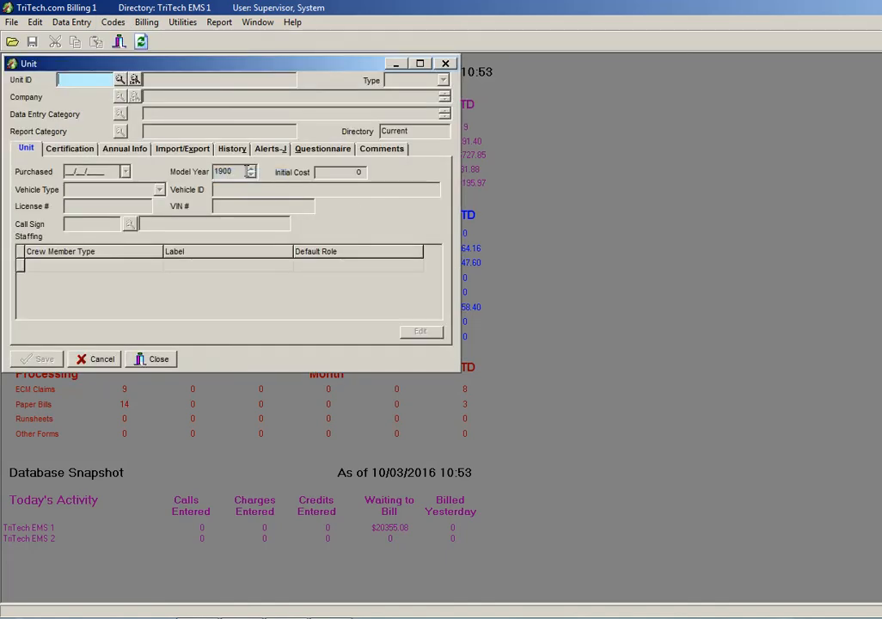
pyautogui.write('2')
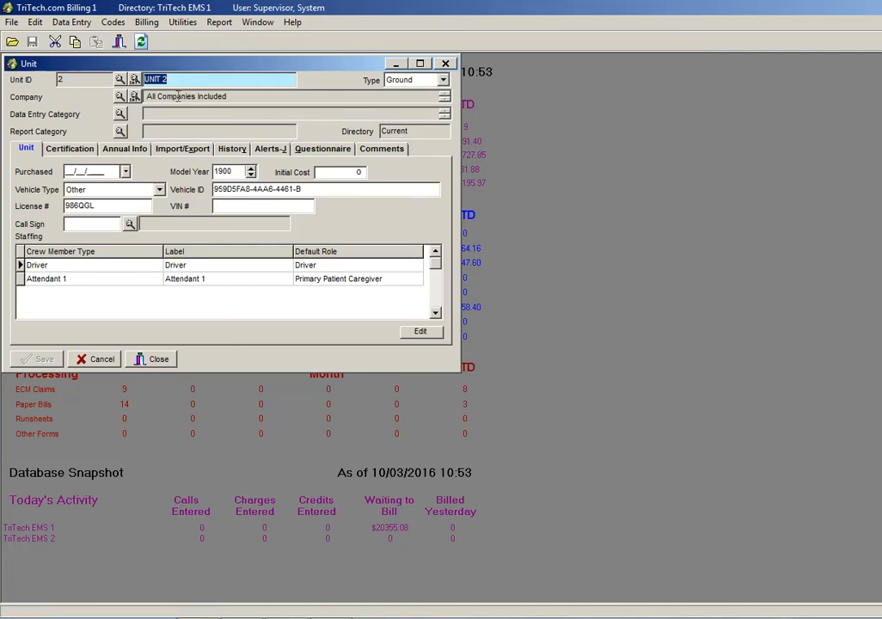
pyautogui.click(442, 79)
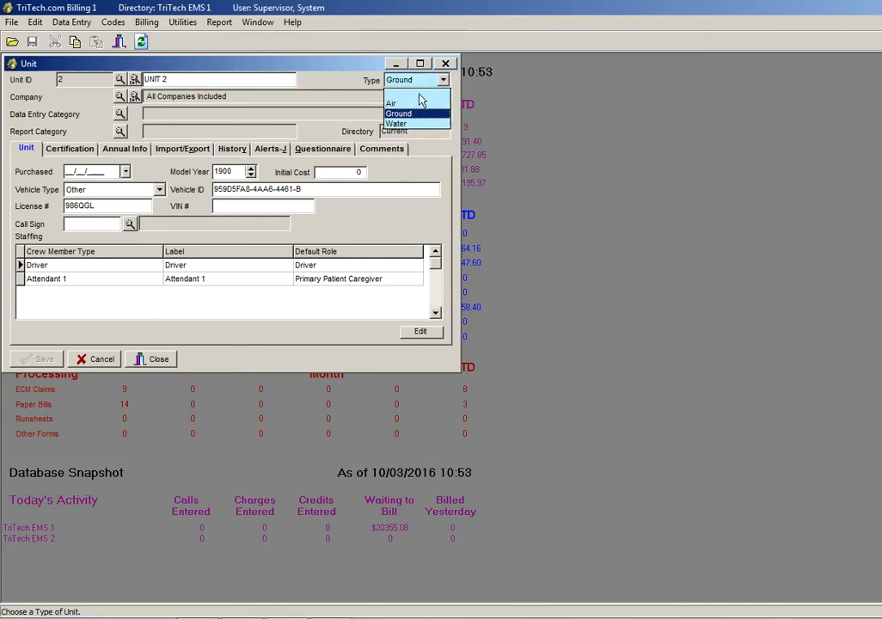
pyautogui.click(403, 114)
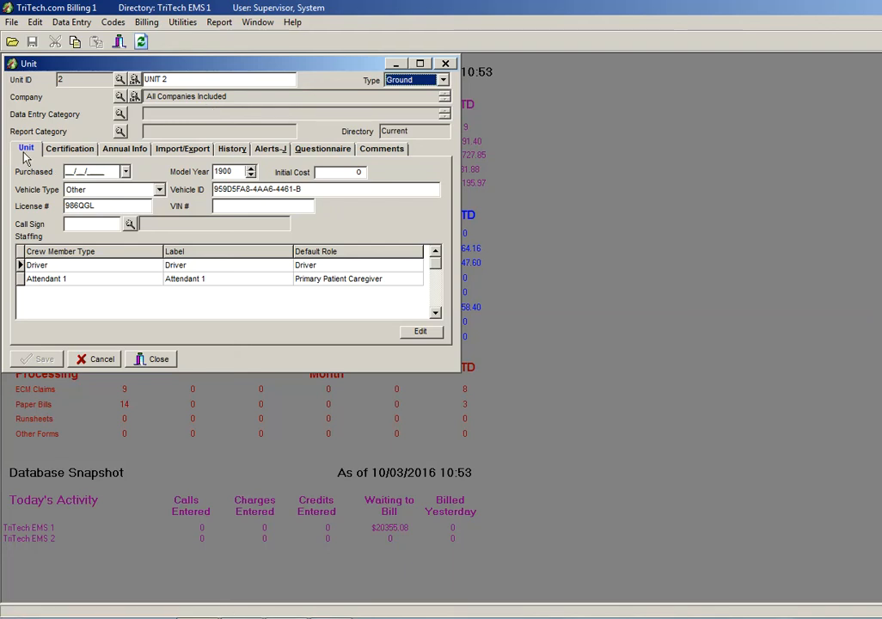
pyautogui.click(262, 206)
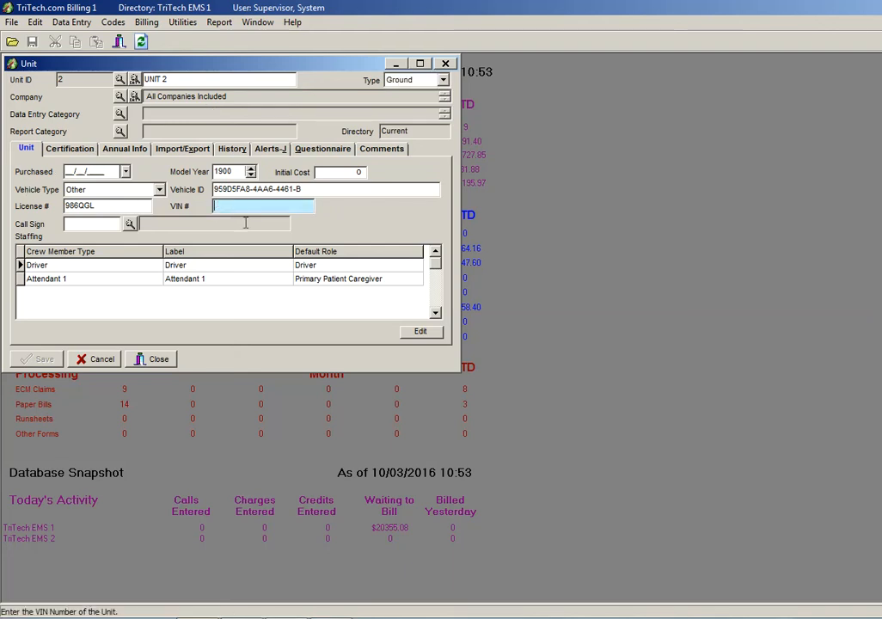
pyautogui.moveTo(289, 251)
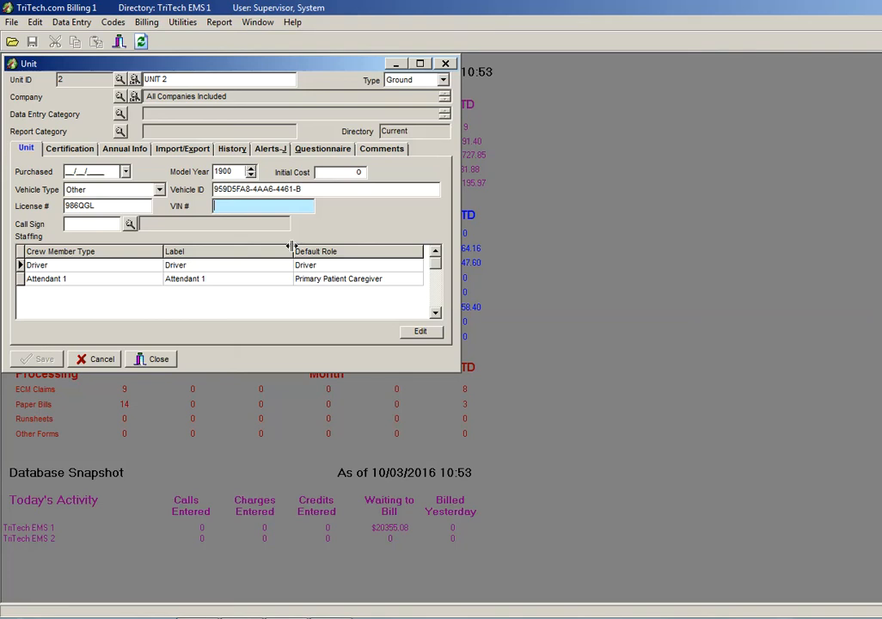
# Enter VIN Unit 2 and pick call sign 30 from the lookup.
pyautogui.write('U')
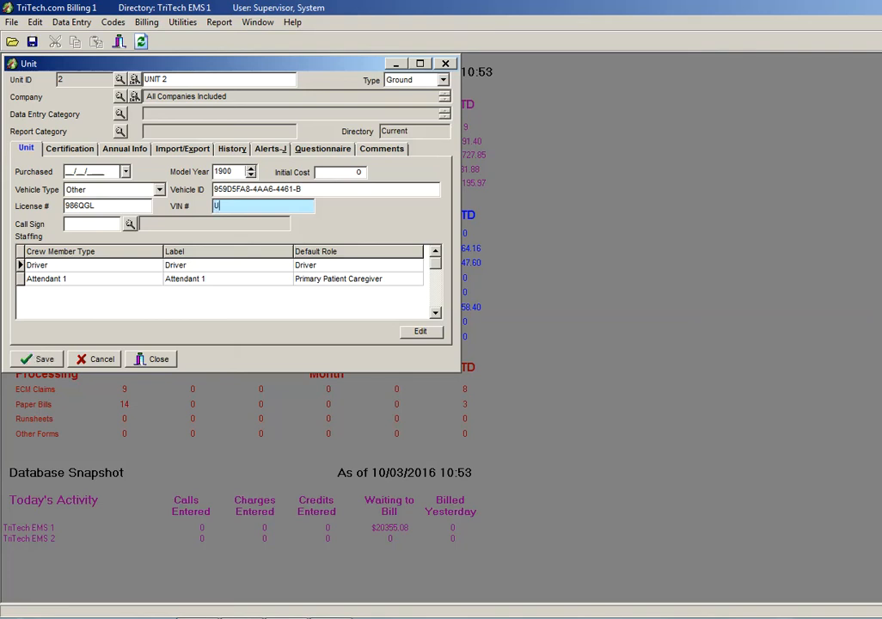
pyautogui.write('nit 2')
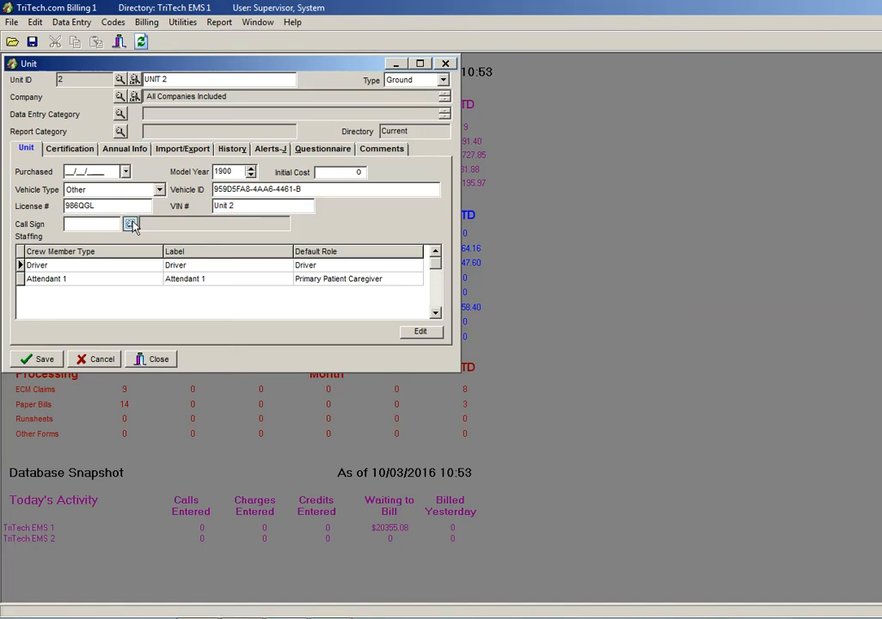
pyautogui.click(131, 223)
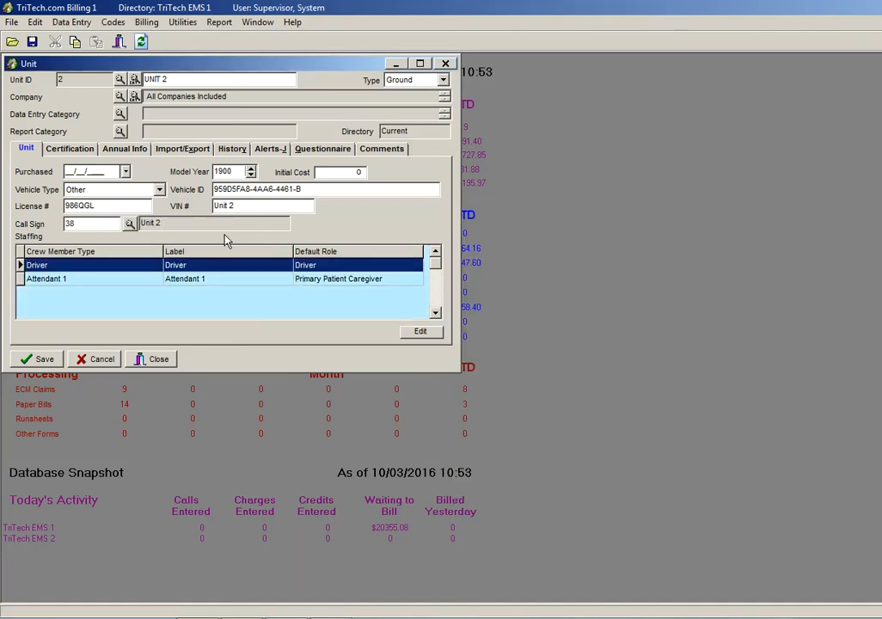
pyautogui.click(100, 207)
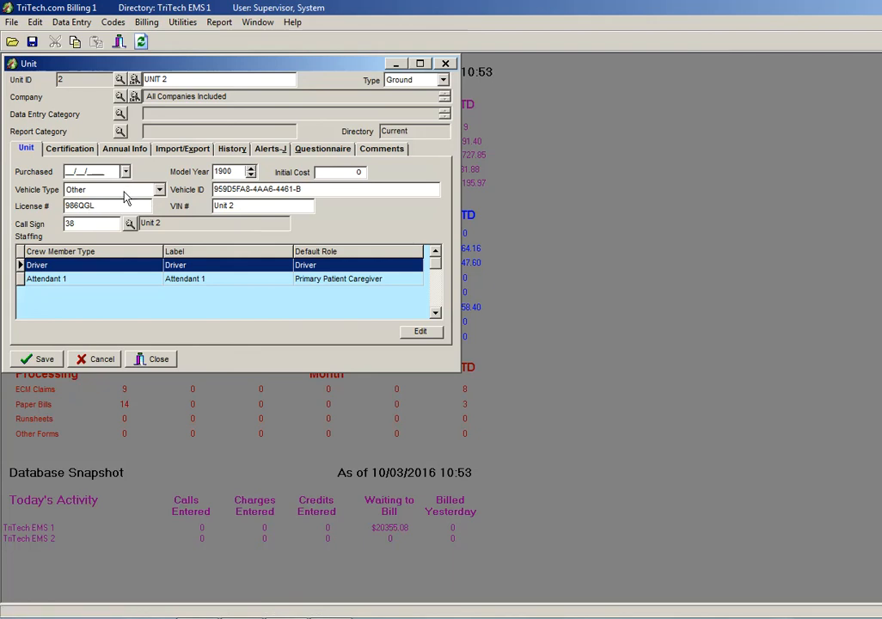
# Set Unit 2's vehicle type to Ambulance.
pyautogui.click(158, 189)
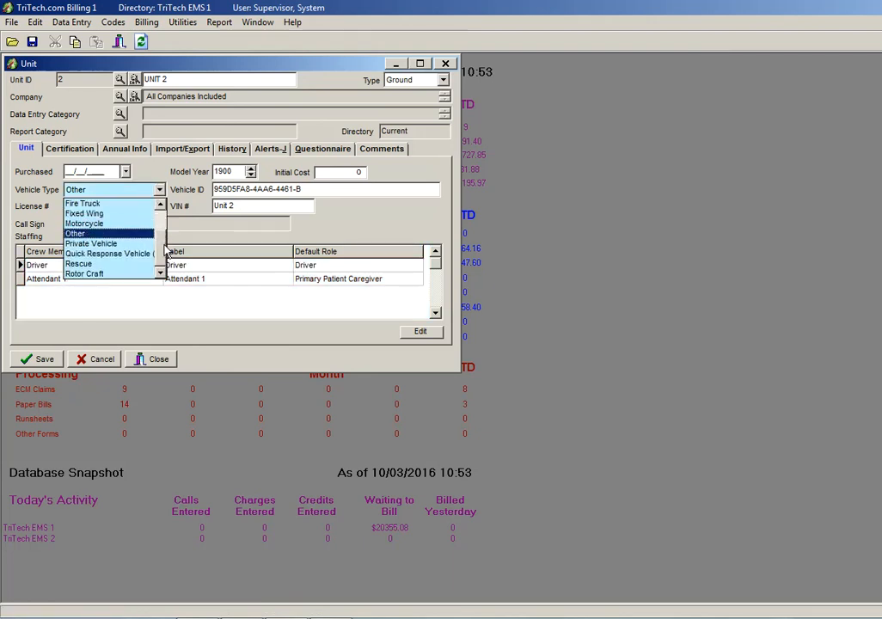
pyautogui.click(112, 190)
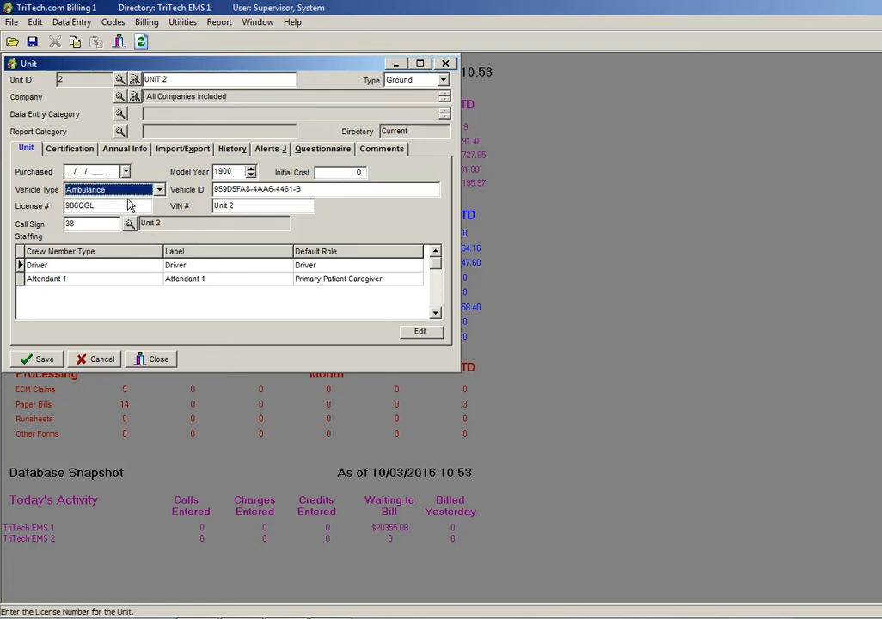
pyautogui.click(327, 189)
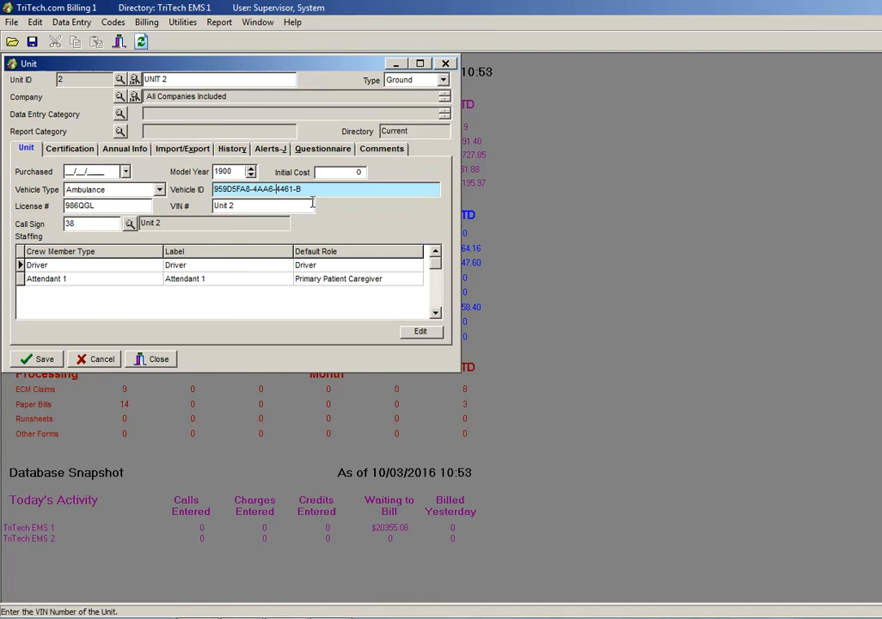
pyautogui.moveTo(338, 324)
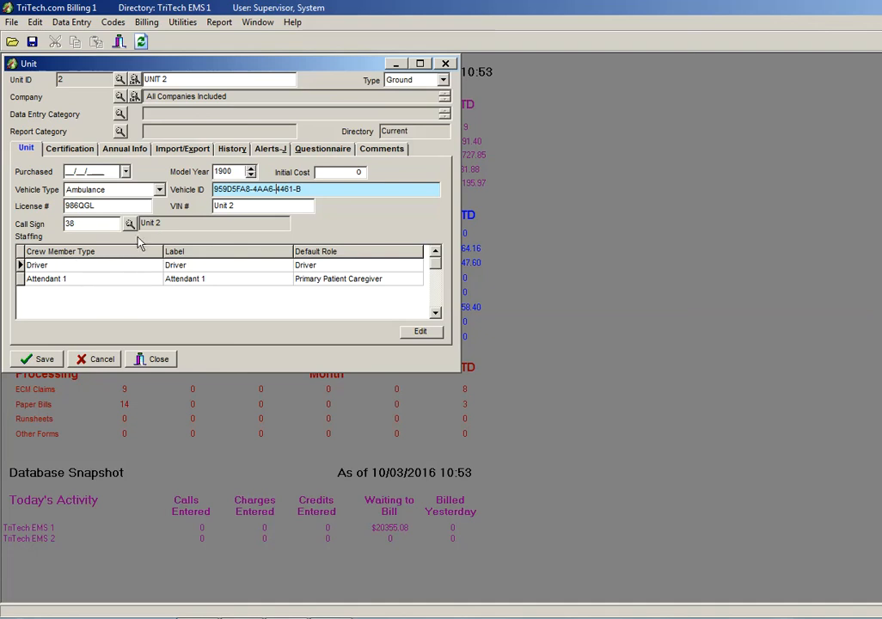
pyautogui.moveTo(86, 279)
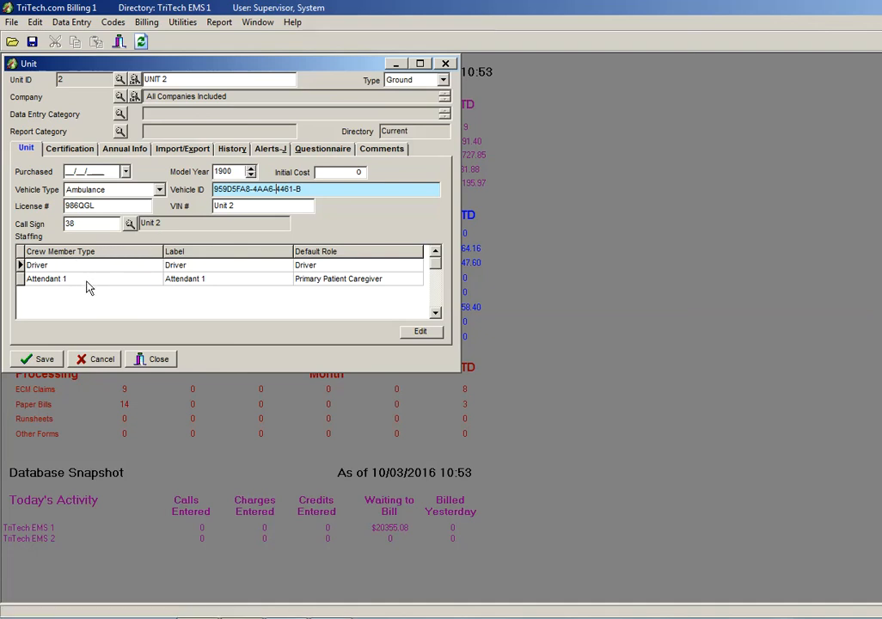
pyautogui.moveTo(101, 276)
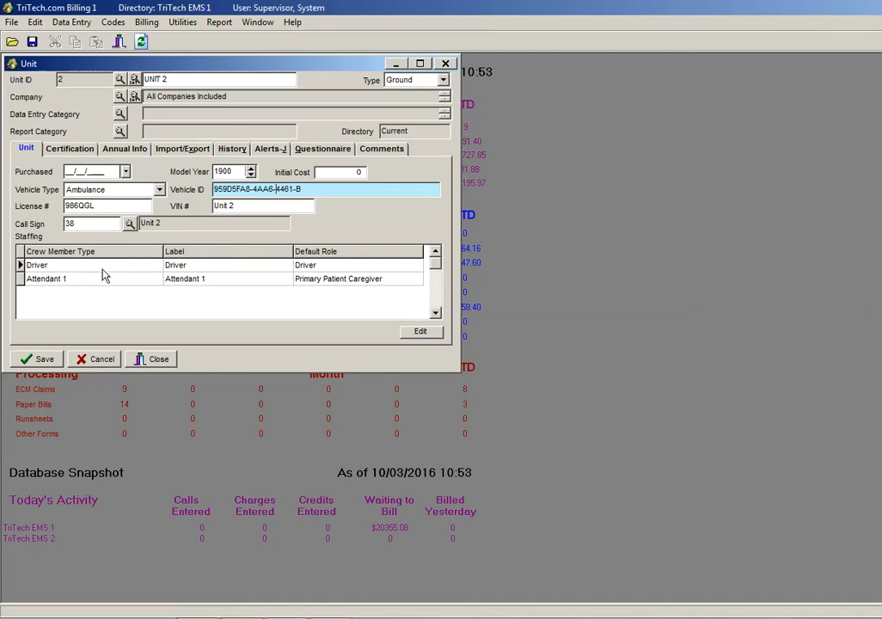
pyautogui.moveTo(437, 339)
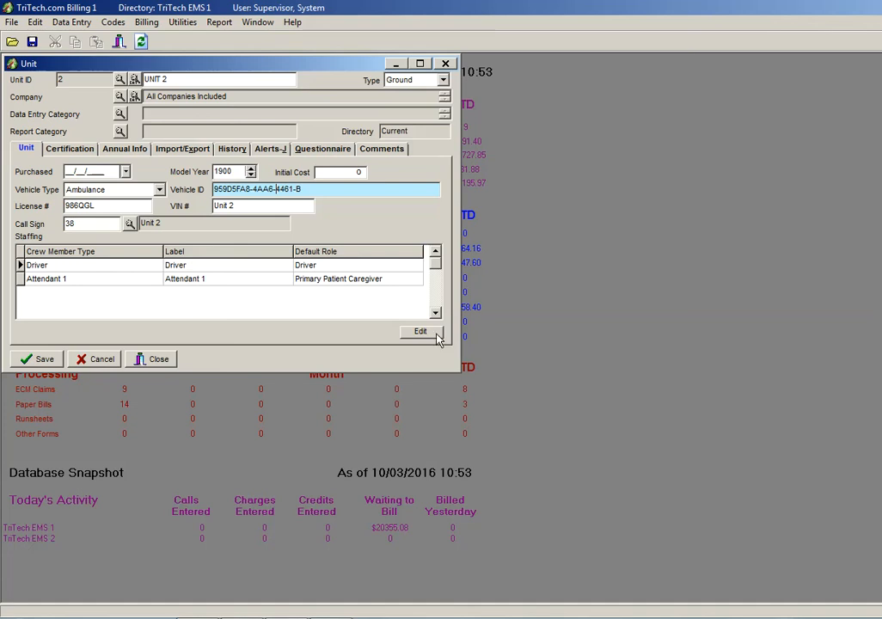
# Add Attendant 3 with default role Primary Patient Caregiver to the staffing and confirm.
pyautogui.click(420, 332)
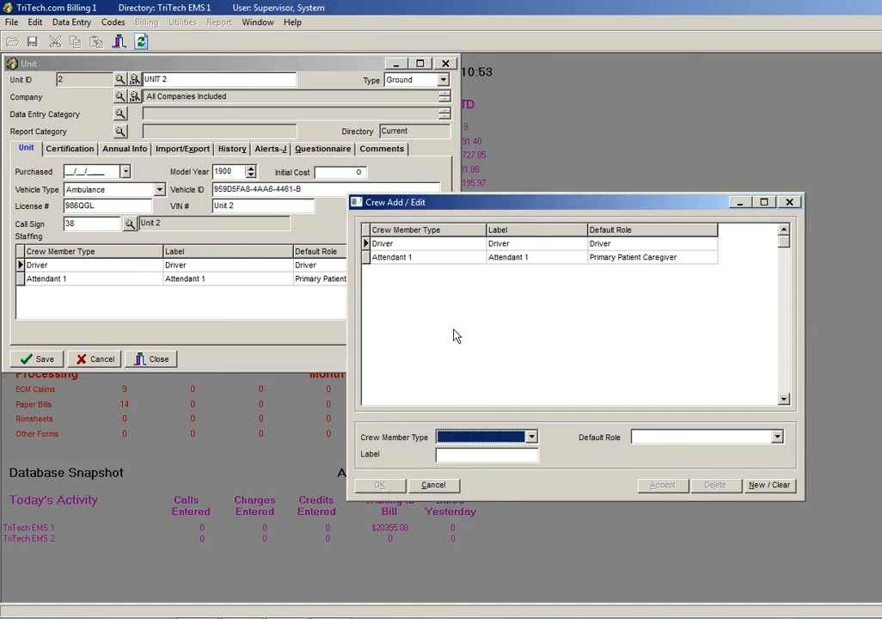
pyautogui.click(530, 437)
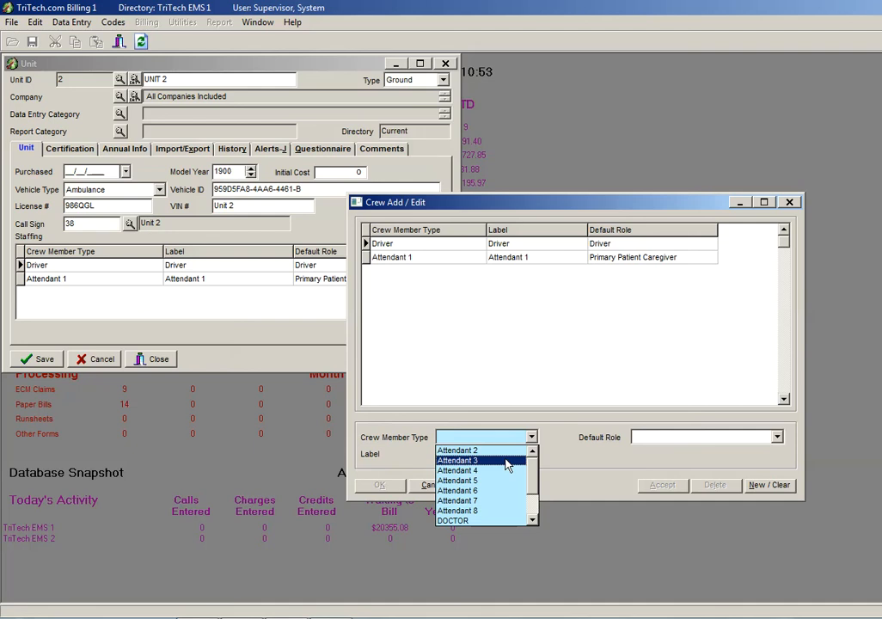
pyautogui.click(461, 461)
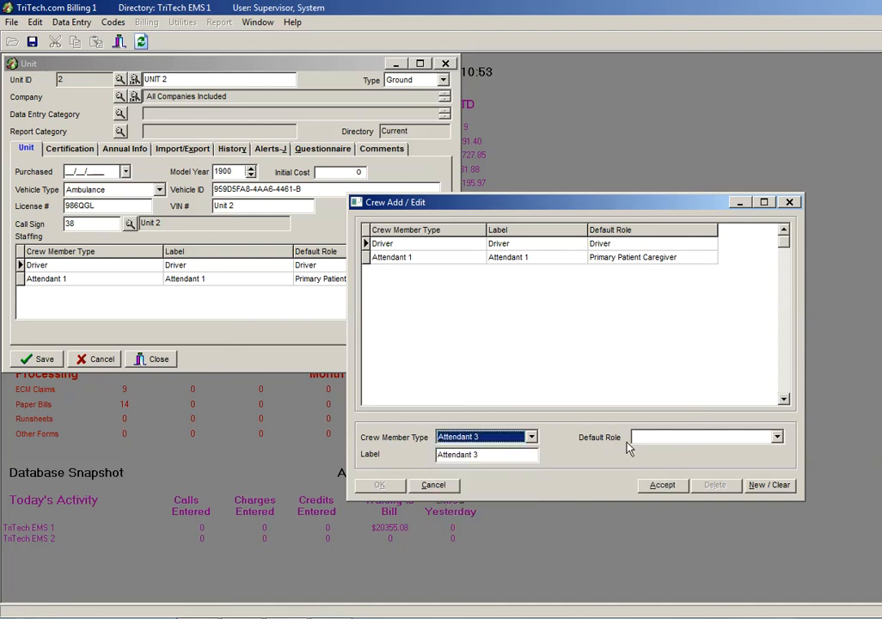
pyautogui.click(778, 434)
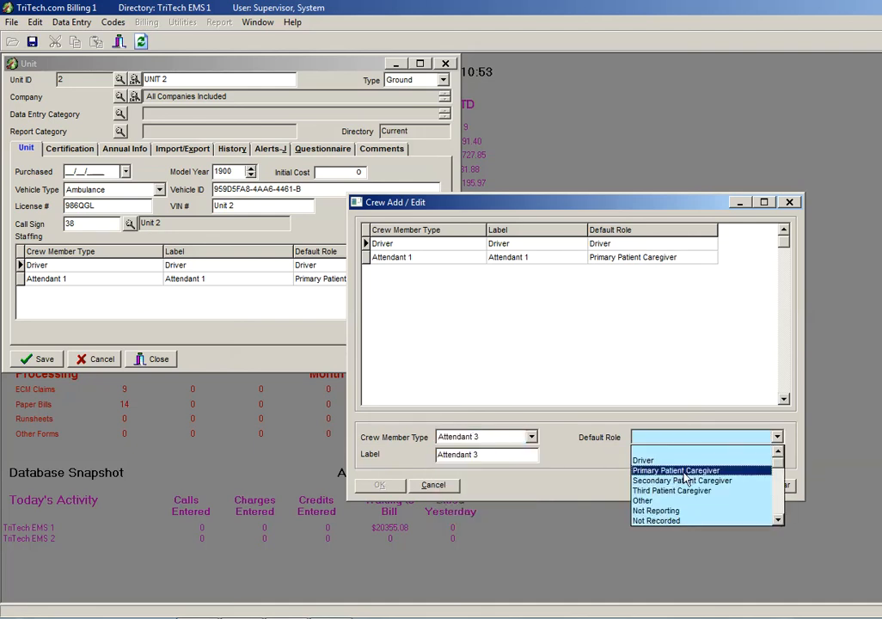
pyautogui.click(677, 471)
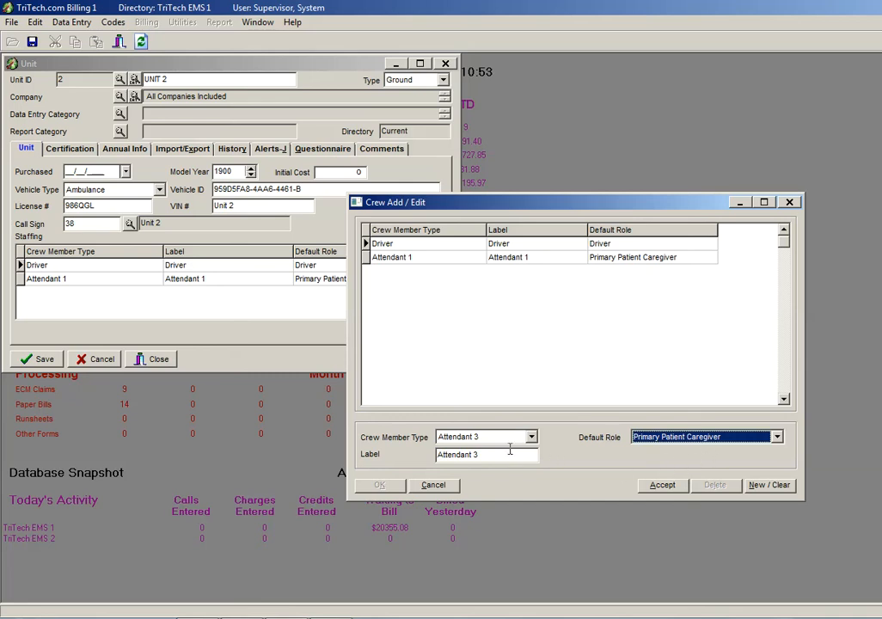
pyautogui.moveTo(532, 434)
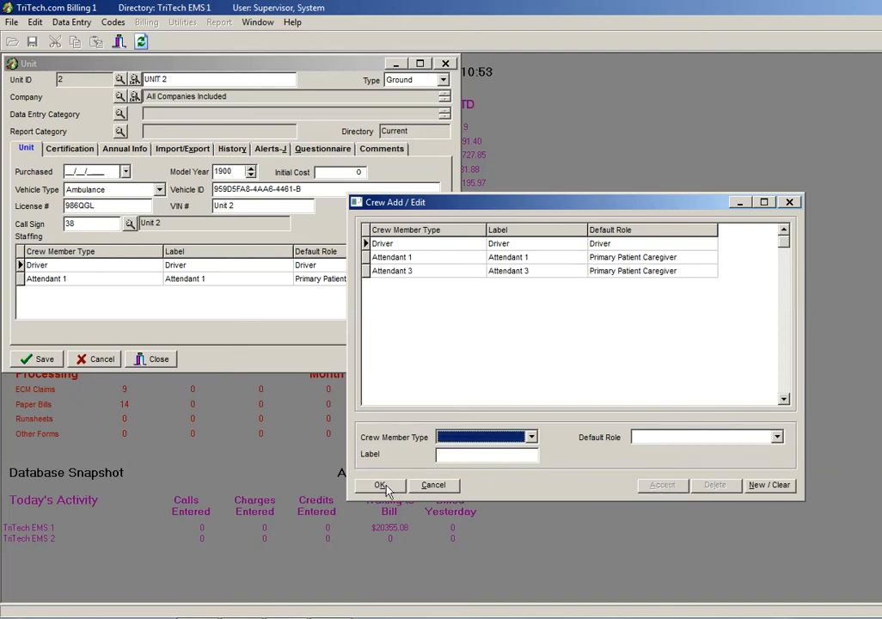
pyautogui.click(382, 485)
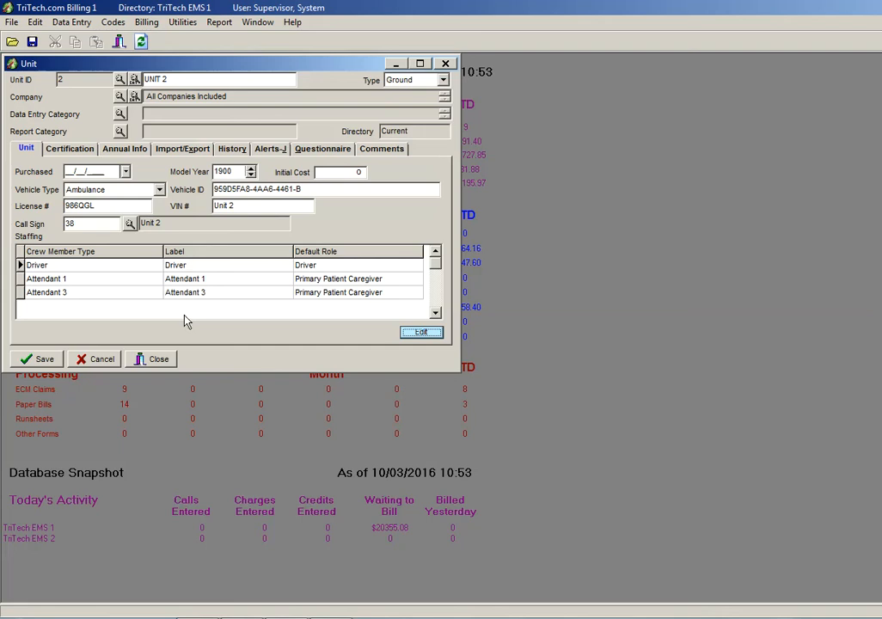
pyautogui.moveTo(82, 289)
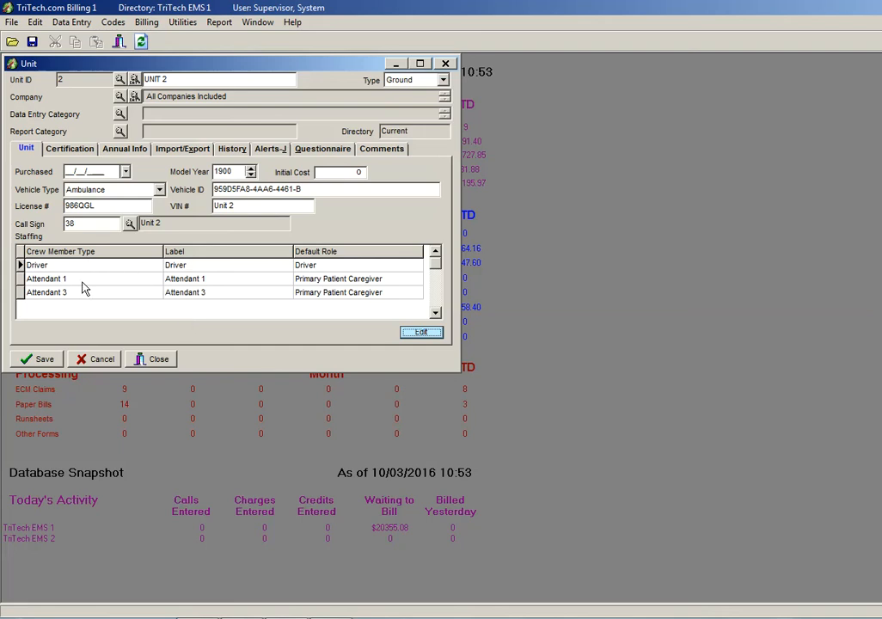
pyautogui.moveTo(141, 272)
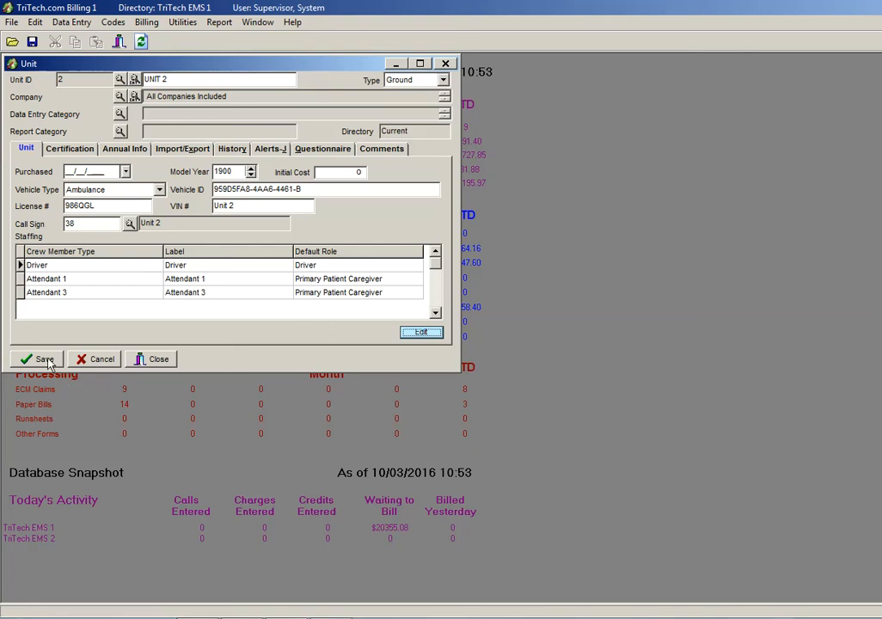
# Save the Unit 2 record with its VIN, call sign, ambulance type and three-member staffing.
pyautogui.click(37, 360)
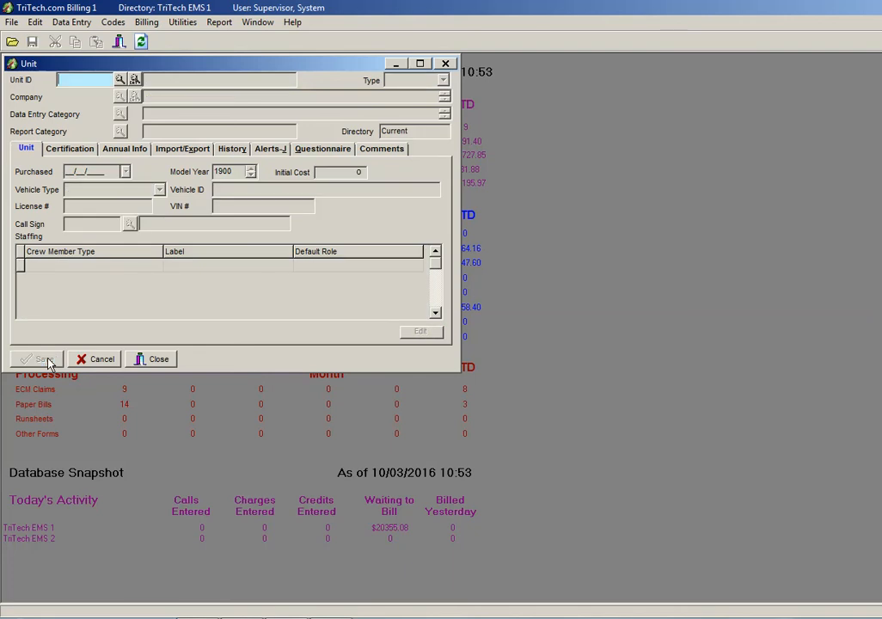